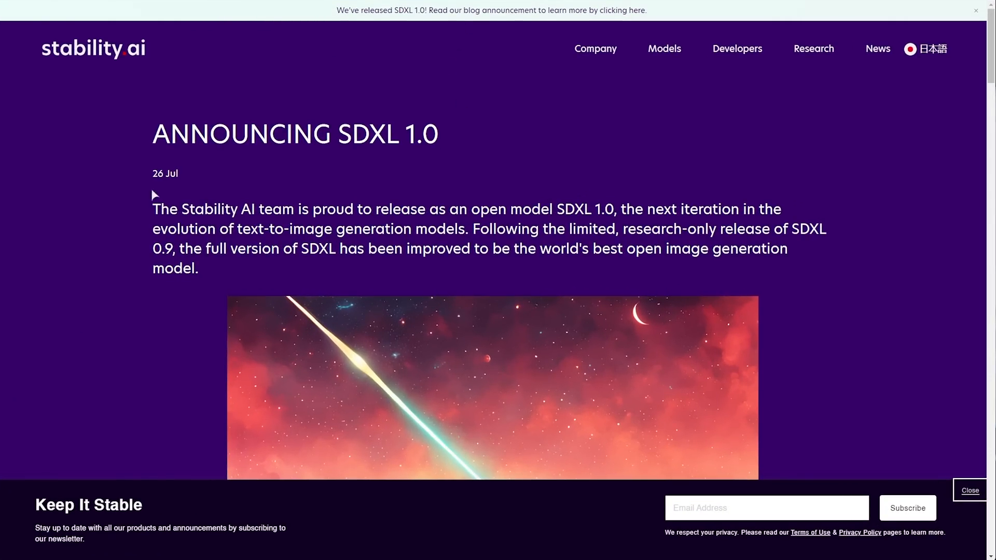
# - Dismiss the 'Keep It Stable' newsletter bar and scroll down to 'Get started with SDXL'
pyautogui.click(970, 490)
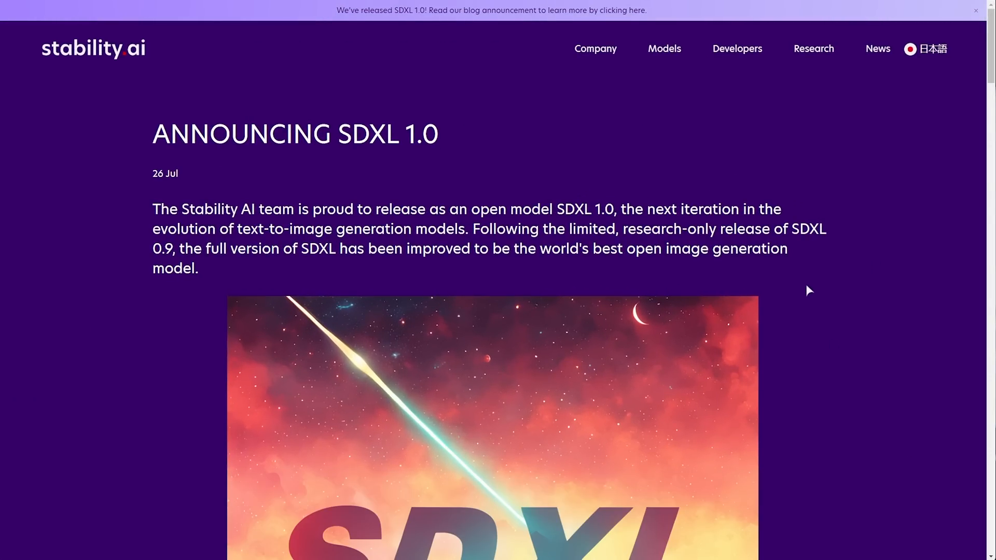
pyautogui.scroll(-3)
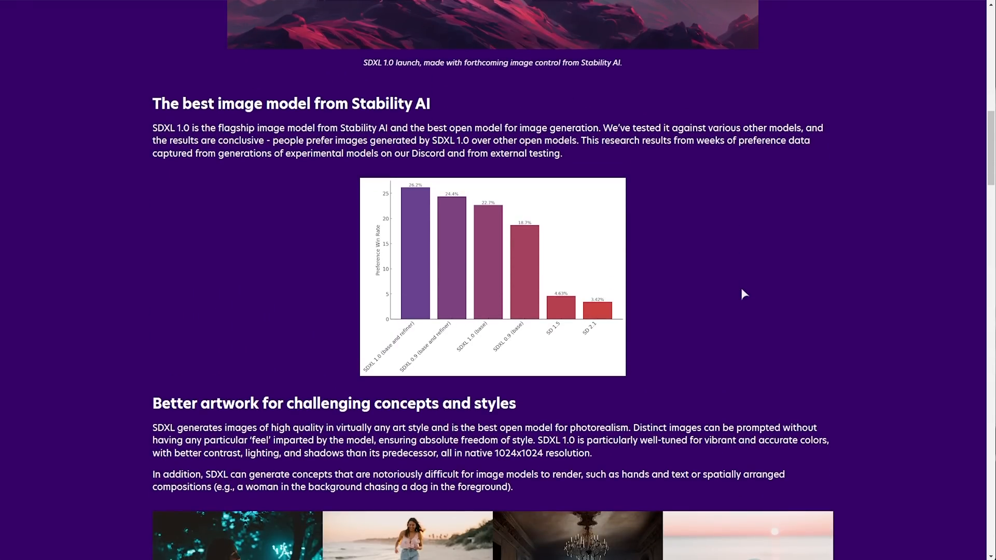
pyautogui.scroll(-3)
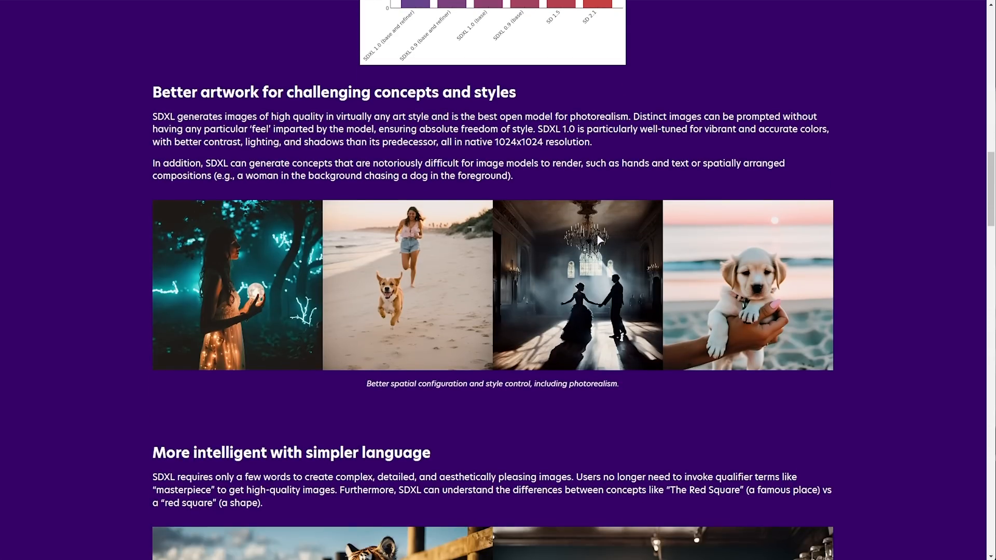
pyautogui.scroll(-3)
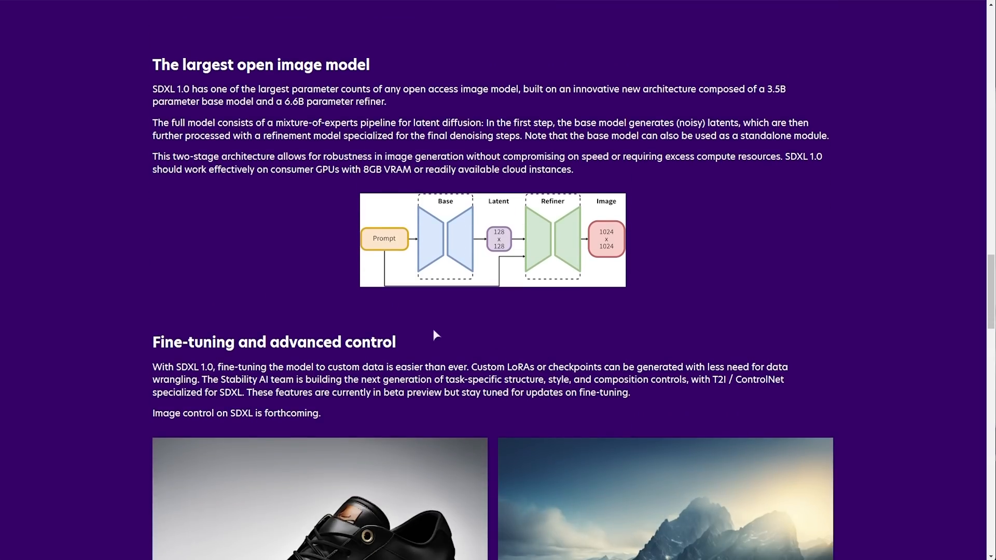
pyautogui.scroll(-3)
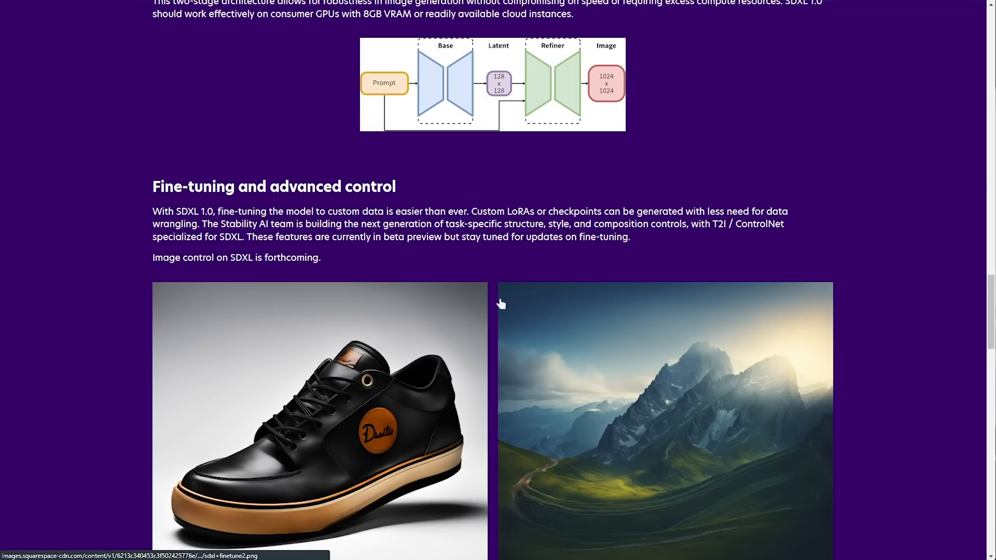
pyautogui.scroll(-3)
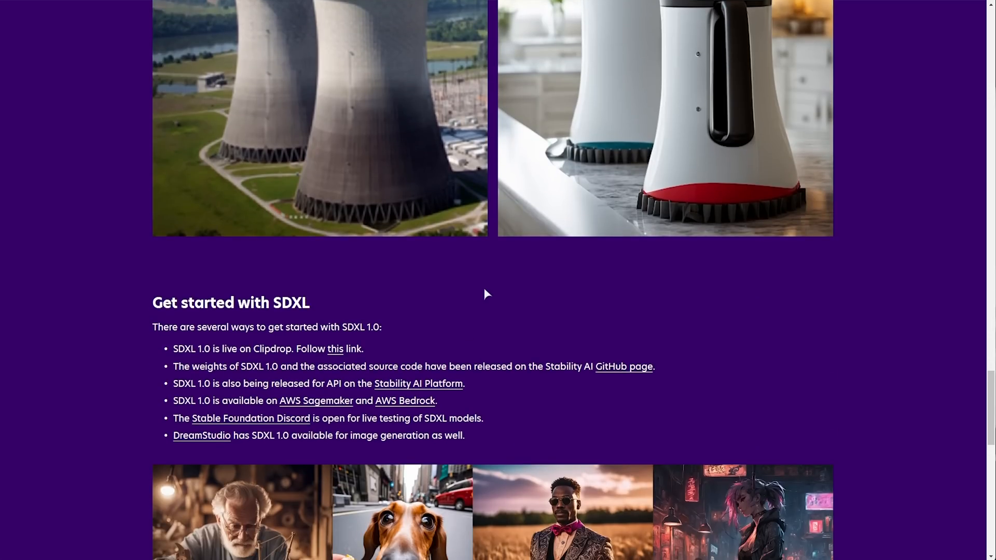
pyautogui.scroll(-3)
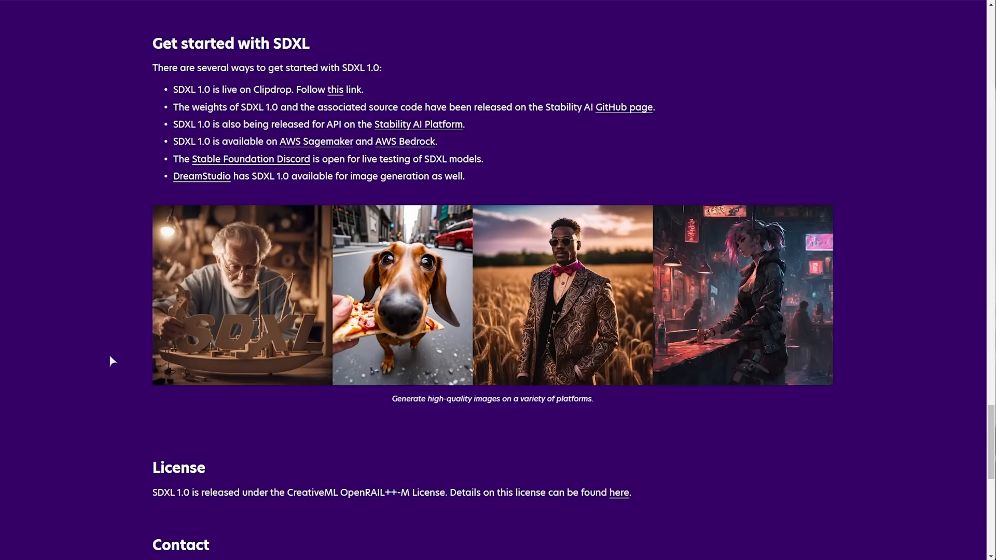
pyautogui.moveTo(266, 357)
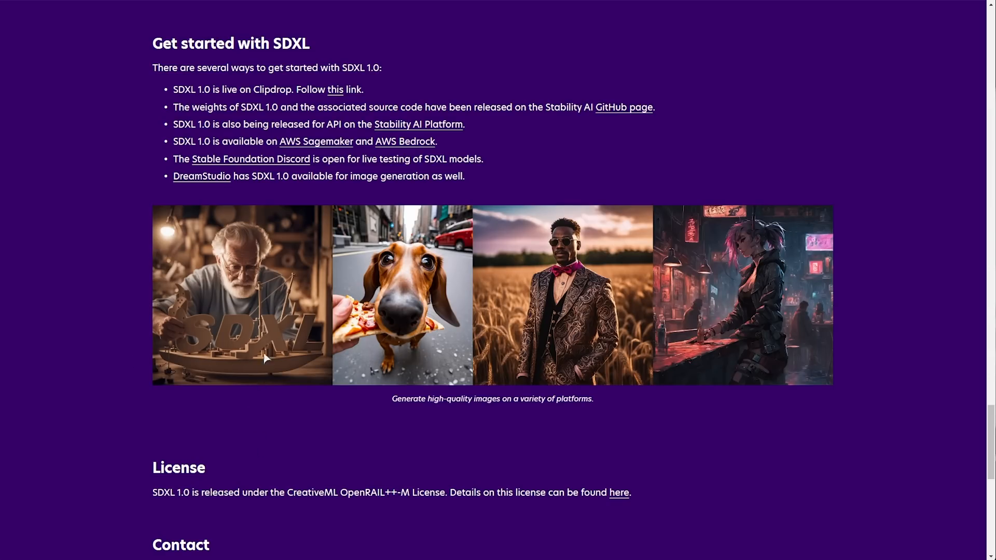
pyautogui.moveTo(234, 105)
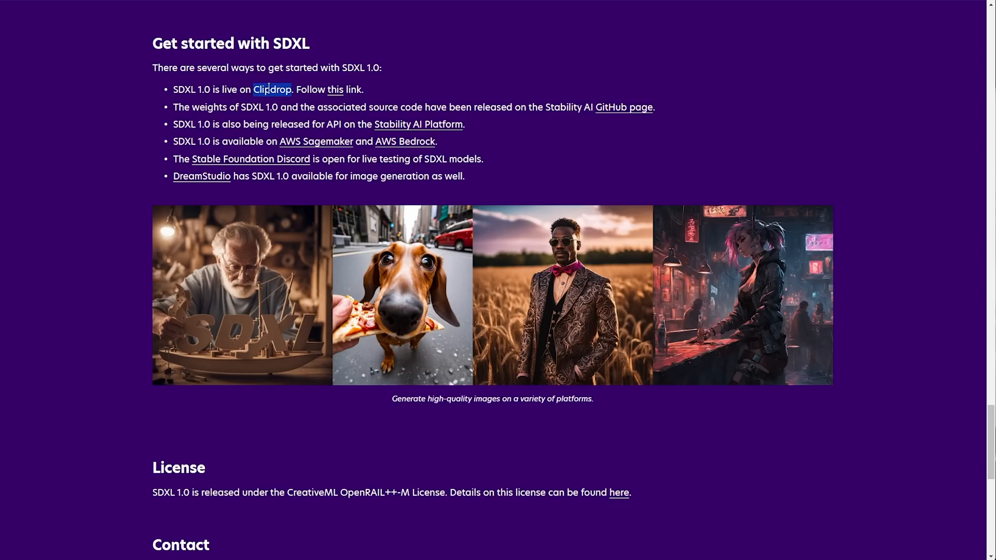
# - Open and browse Clipdrop's Stable Diffusion XL page, then switch to the sdxl-colab tab
pyautogui.click(272, 89)
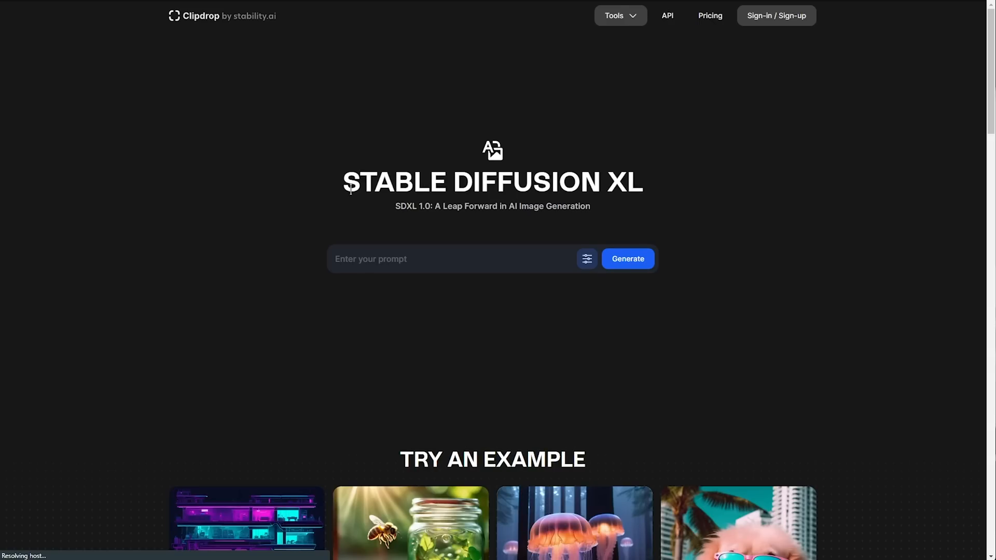
pyautogui.moveTo(453, 239)
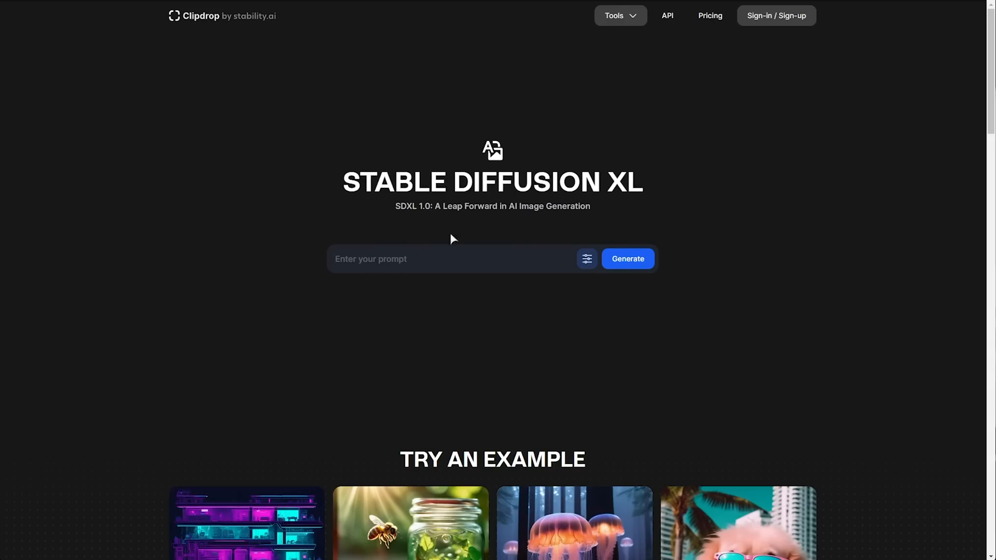
pyautogui.scroll(-3)
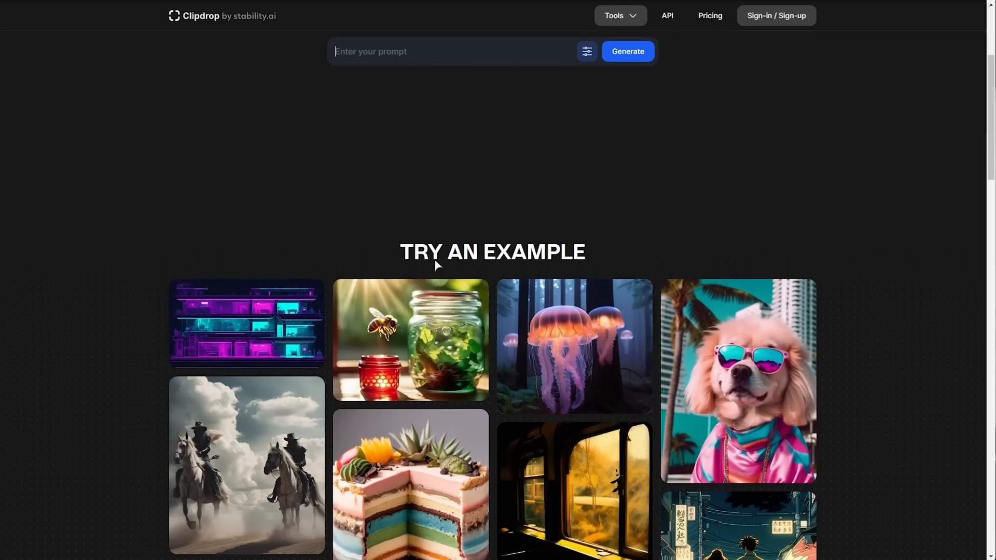
pyautogui.scroll(3)
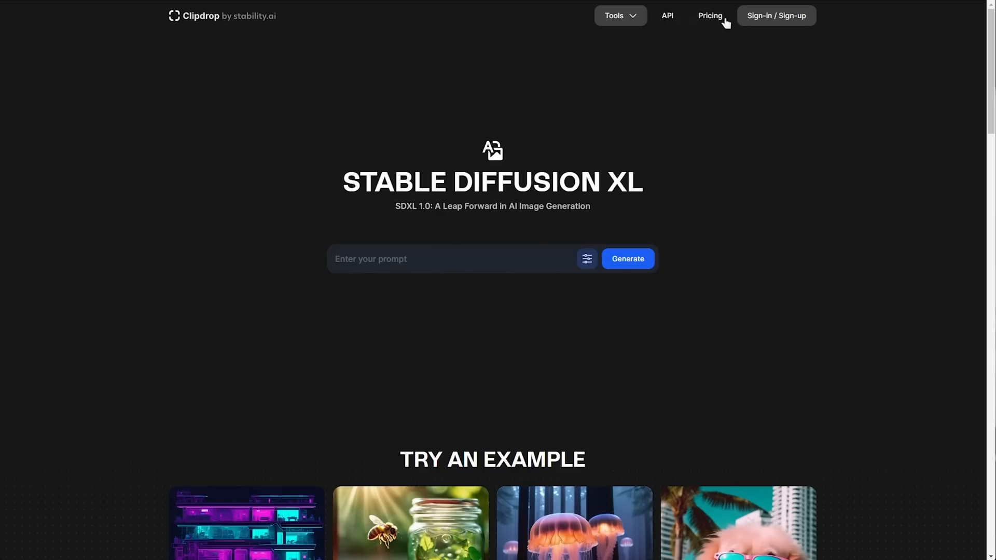
pyautogui.click(710, 15)
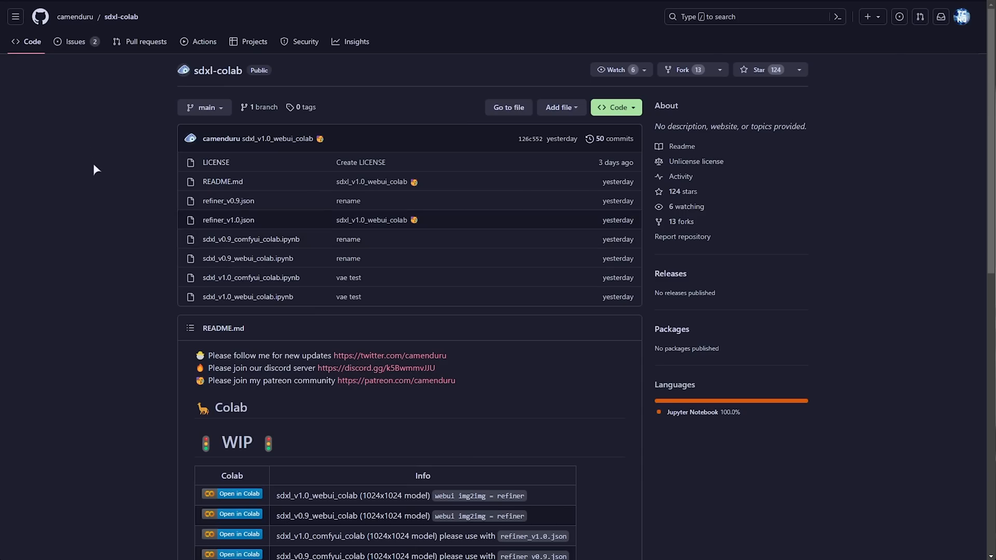
# - Scroll through the sdxl-colab README's table of Colab notebook links
pyautogui.scroll(-3)
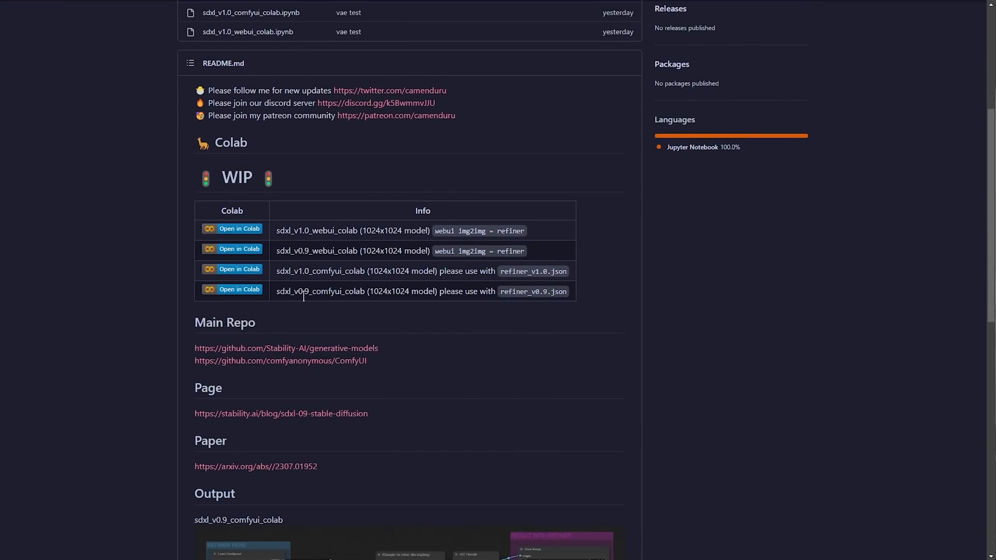
pyautogui.scroll(3)
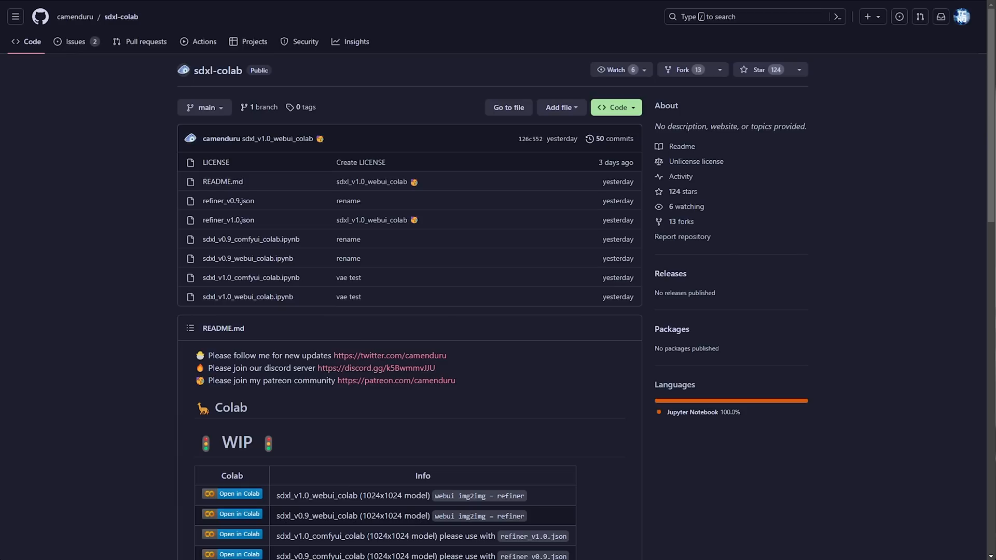
pyautogui.moveTo(339, 66)
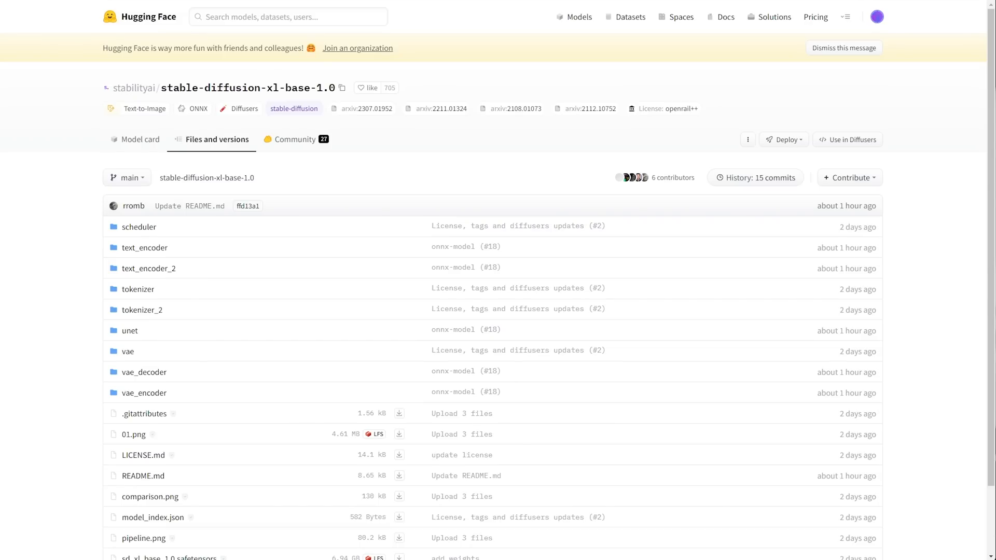
pyautogui.moveTo(283, 96)
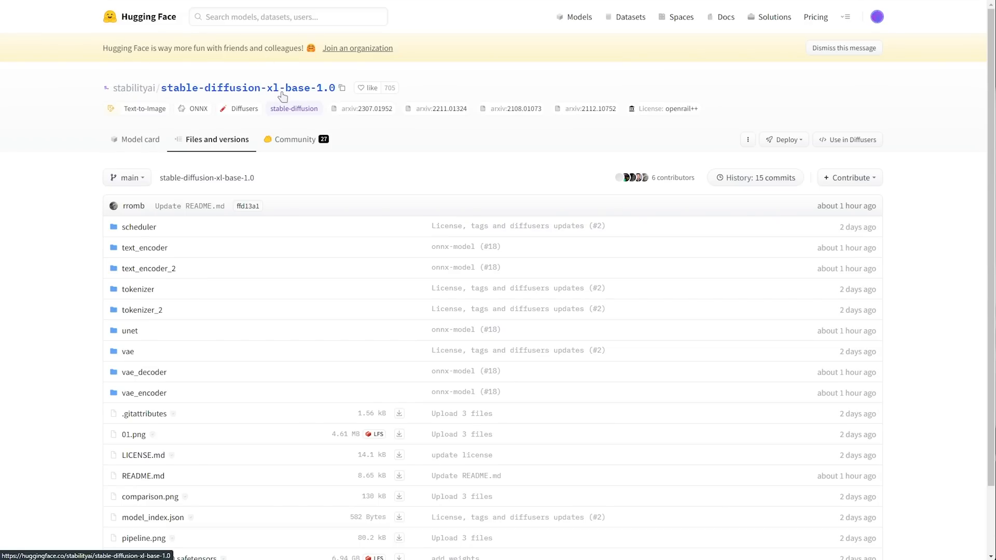
pyautogui.moveTo(177, 159)
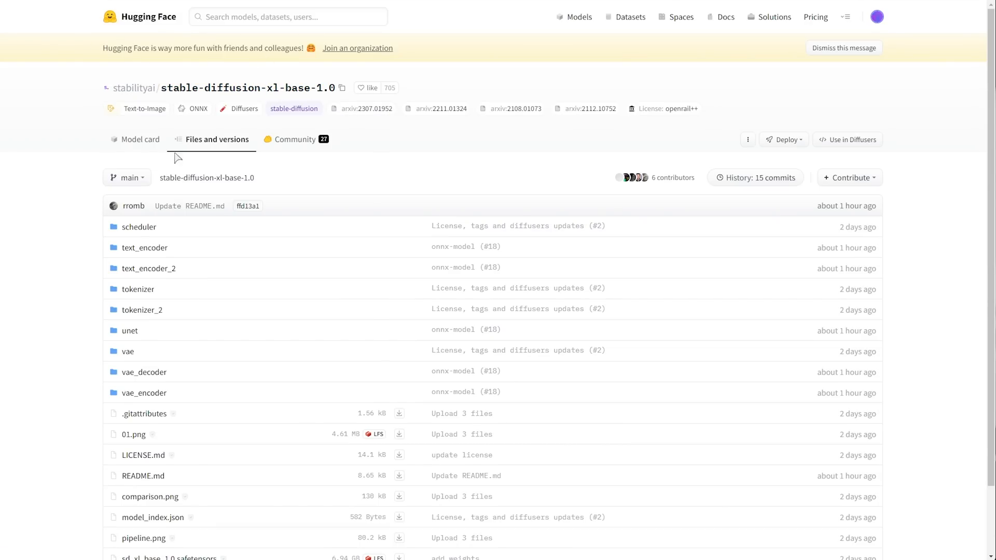
# - Scroll the stable-diffusion-xl-base-1.0 file list down to the .safetensors weights
pyautogui.scroll(-3)
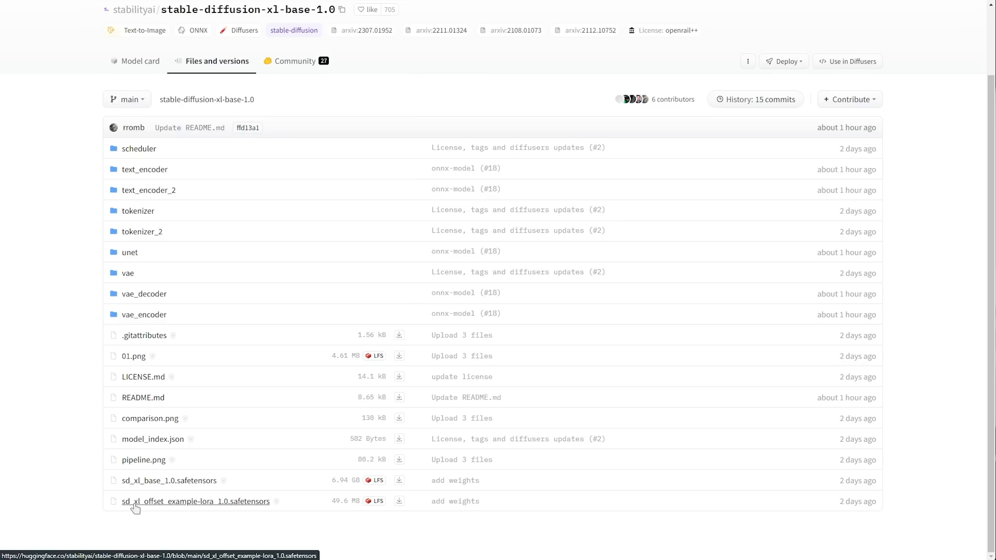
pyautogui.moveTo(246, 503)
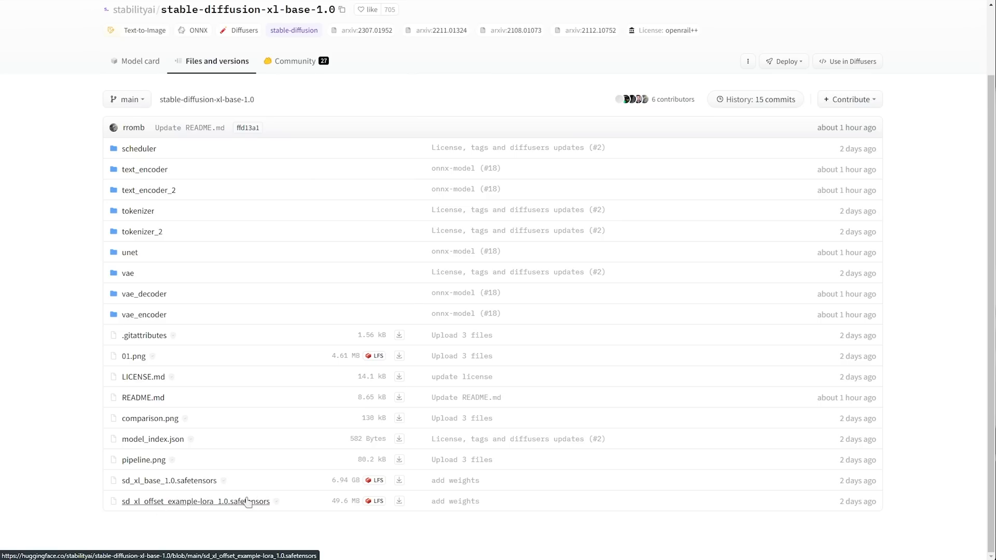
pyautogui.moveTo(229, 504)
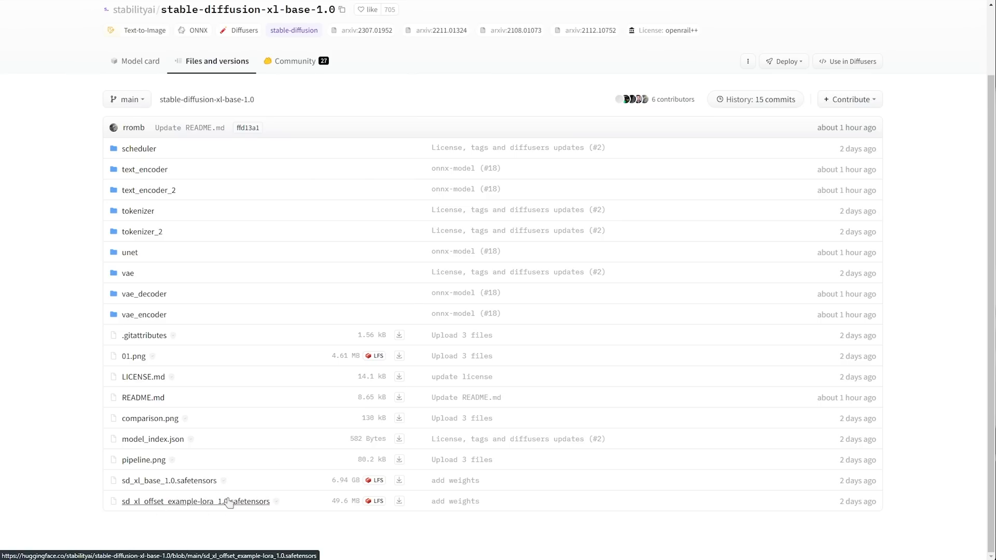
pyautogui.moveTo(234, 509)
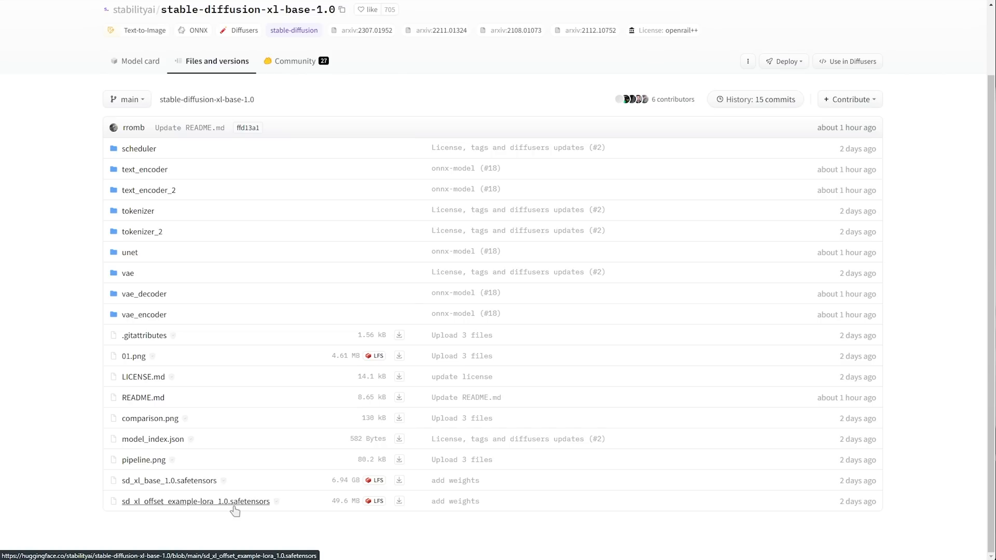
pyautogui.moveTo(400, 505)
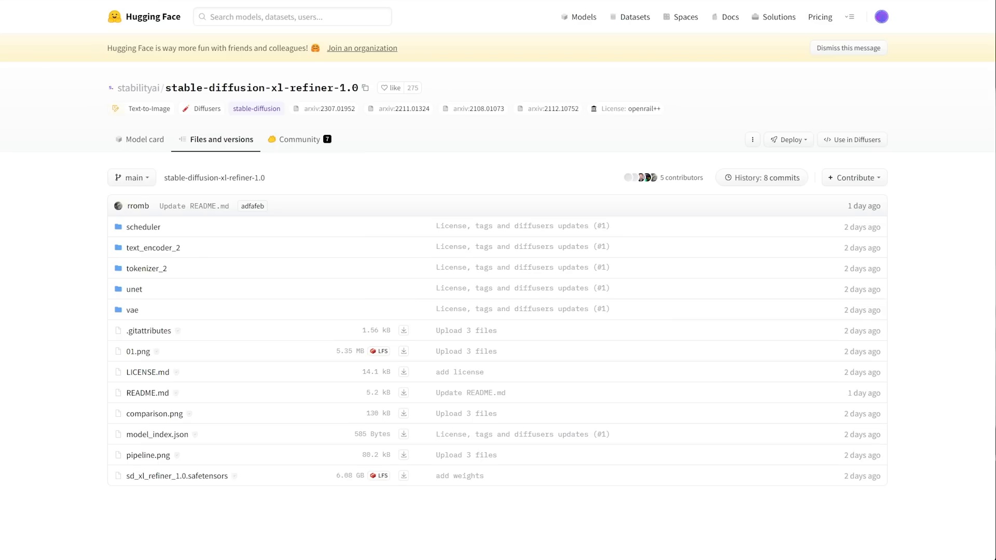
pyautogui.moveTo(345, 317)
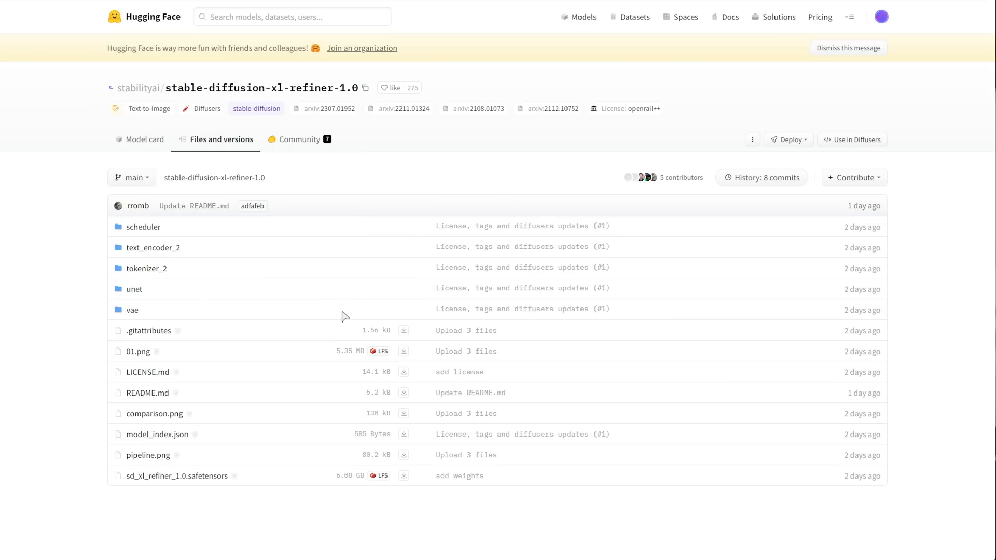
pyautogui.moveTo(404, 476)
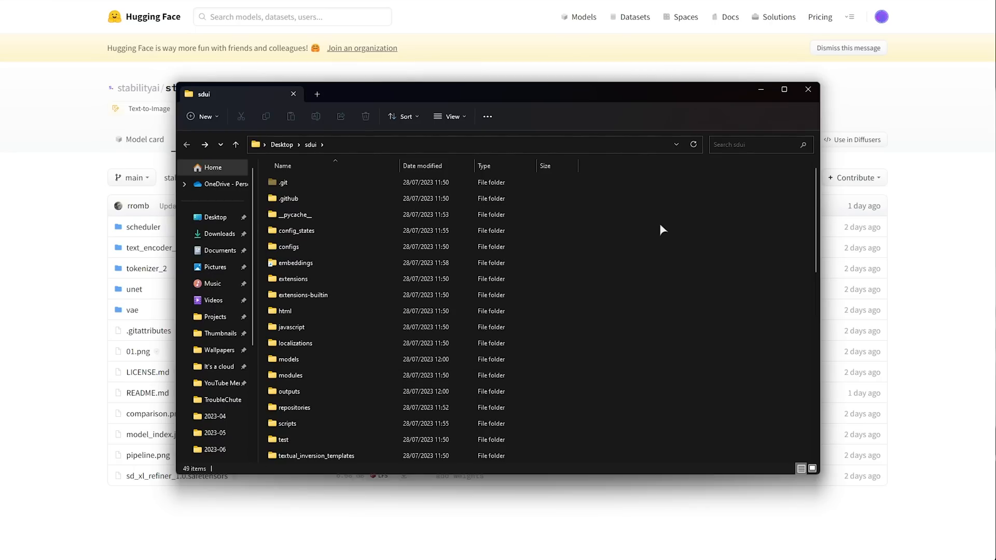
# - Move sd_xl_base_1.0 and sd_xl_refiner_1.0 into sdui\models\Stable-diffusion, then return to sdui
pyautogui.click(289, 359)
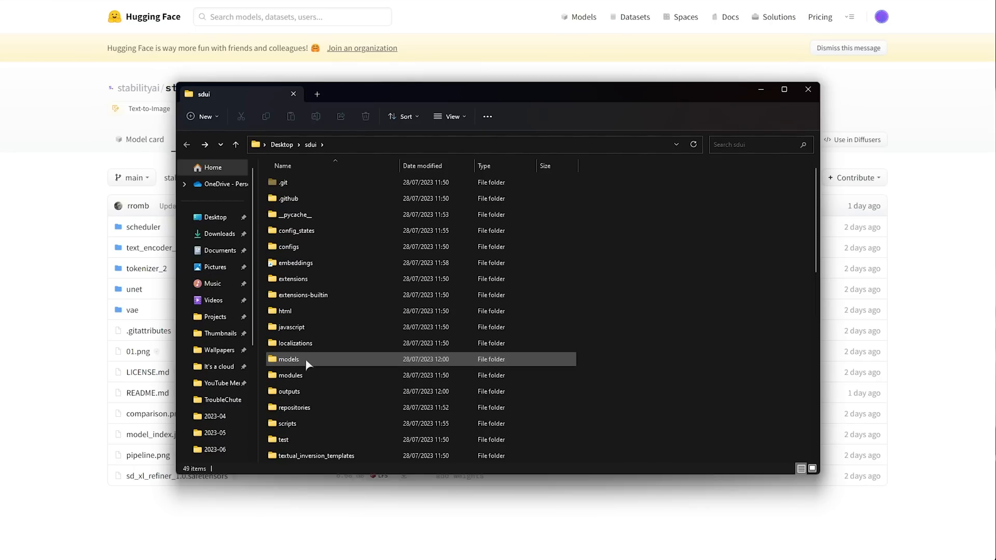
pyautogui.doubleClick(288, 358)
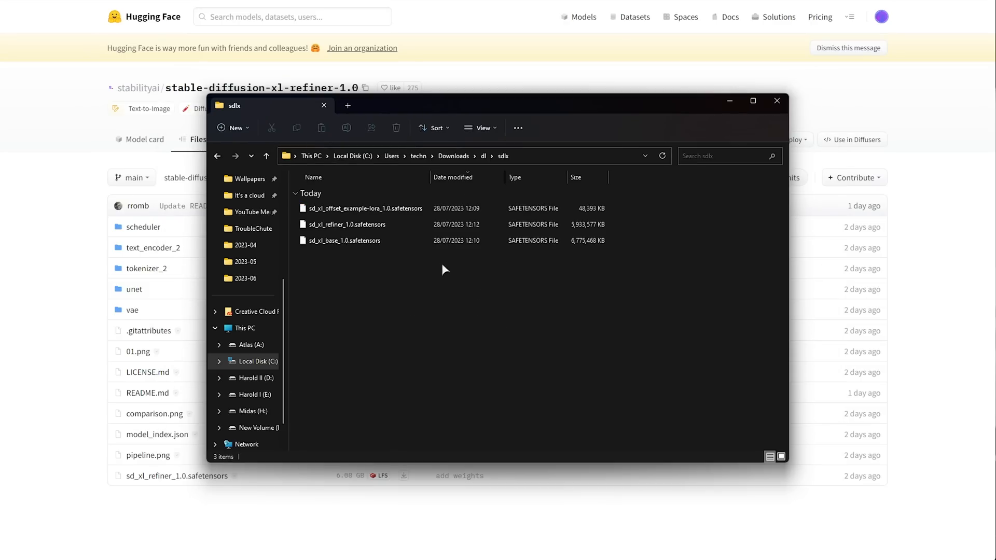
pyautogui.click(347, 240)
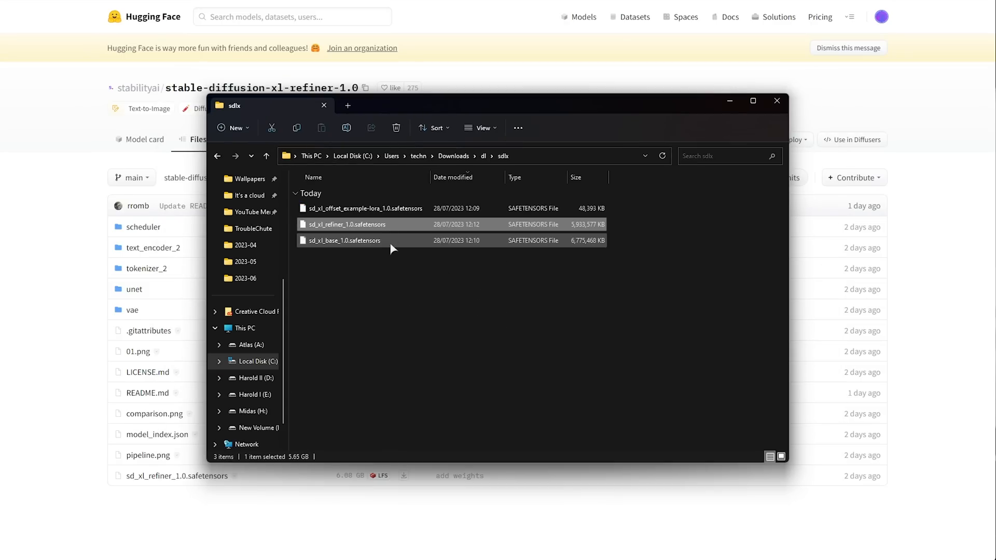
pyautogui.click(346, 240)
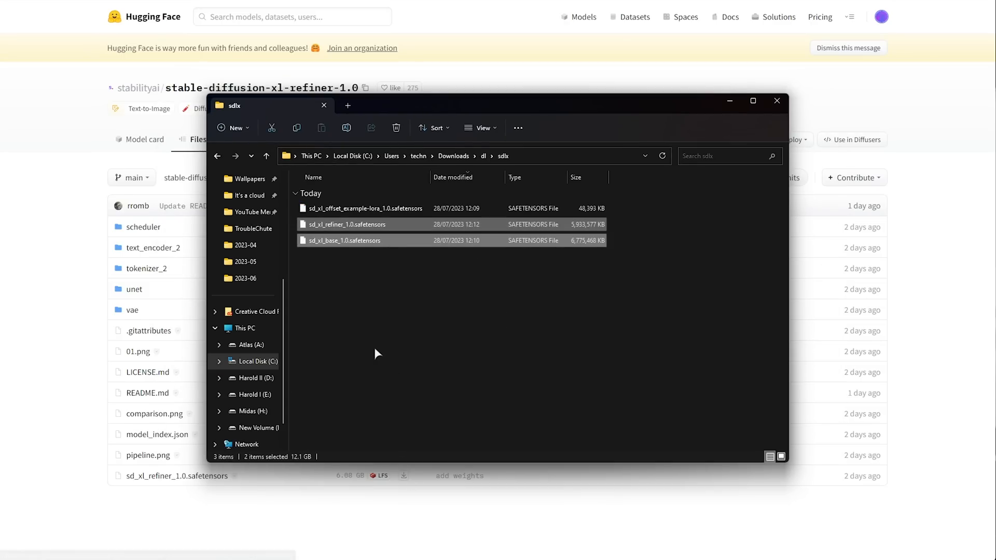
pyautogui.moveTo(317, 413)
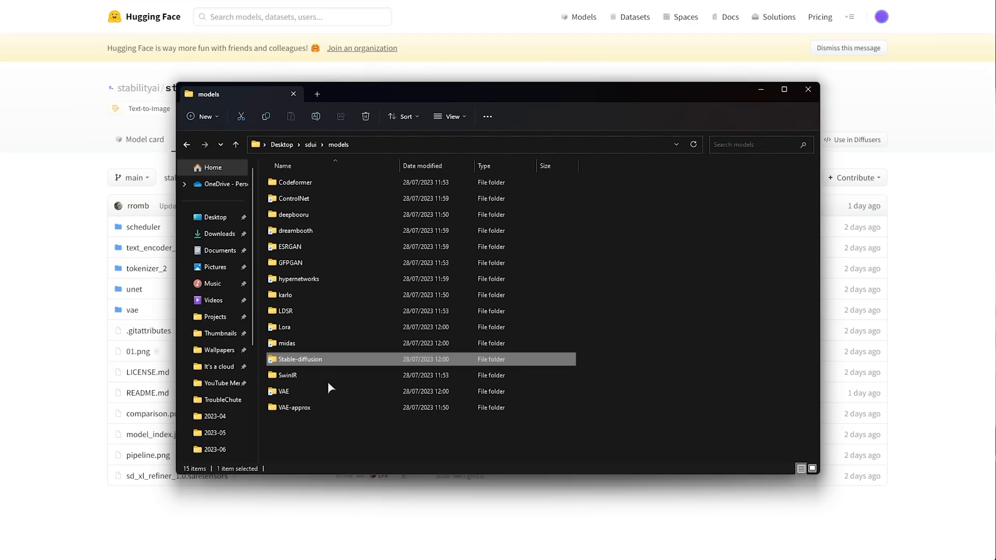
pyautogui.moveTo(324, 365)
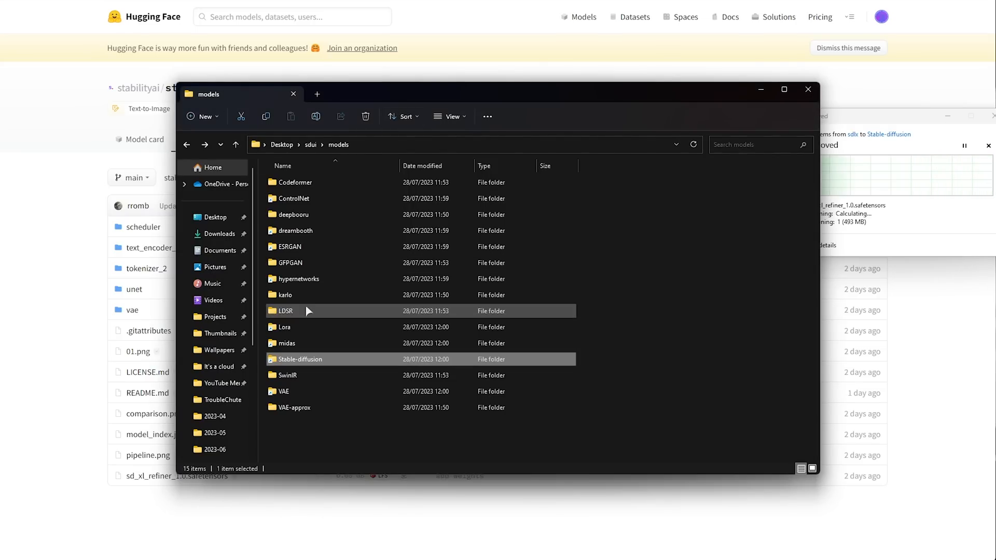
pyautogui.click(285, 327)
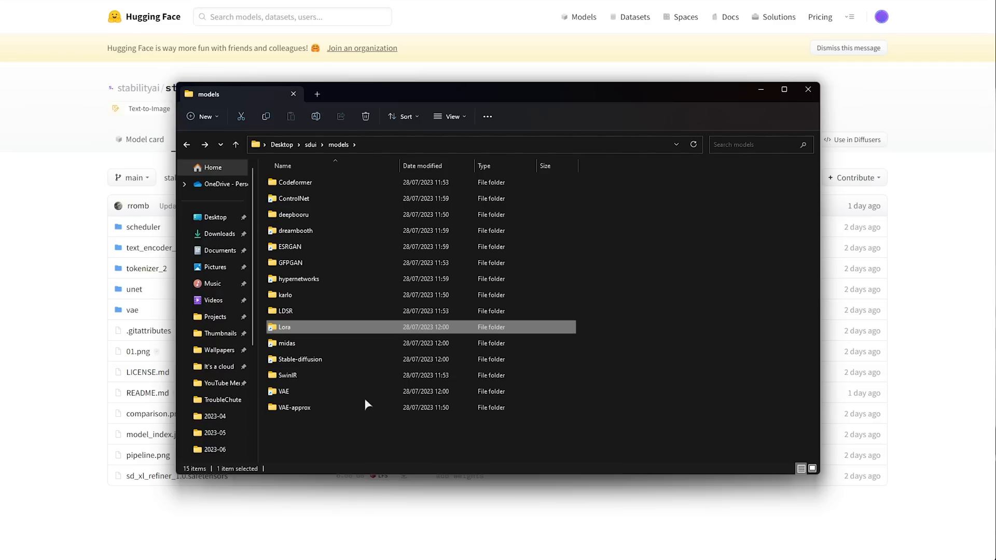
pyautogui.click(235, 144)
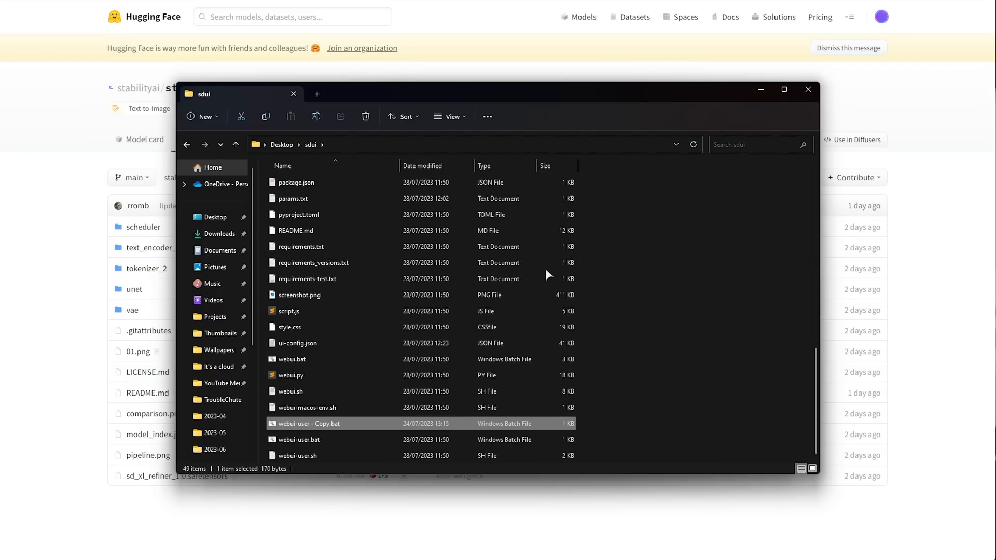
pyautogui.moveTo(442, 430)
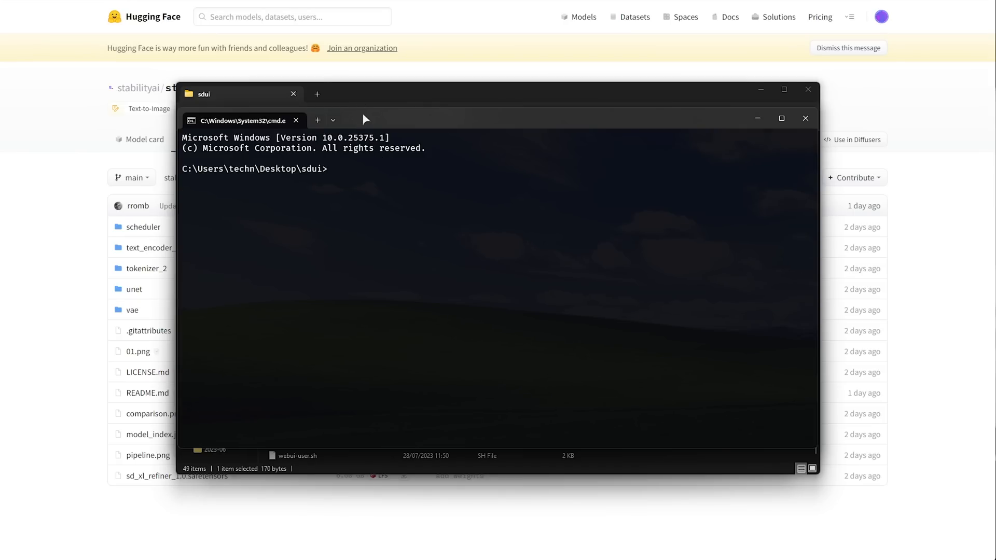
# - Run git pull in the sdui folder to update the web UI
pyautogui.write('git')
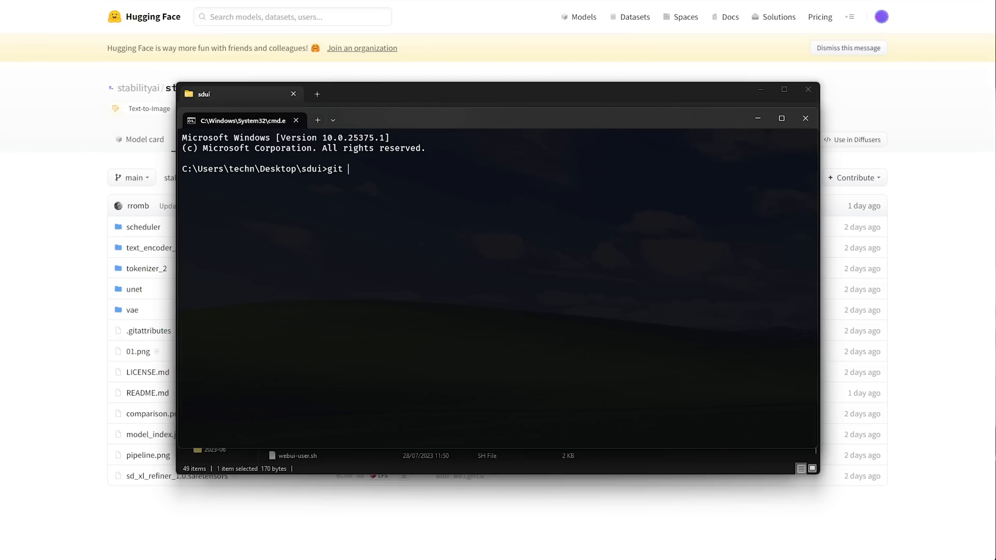
pyautogui.write('pull')
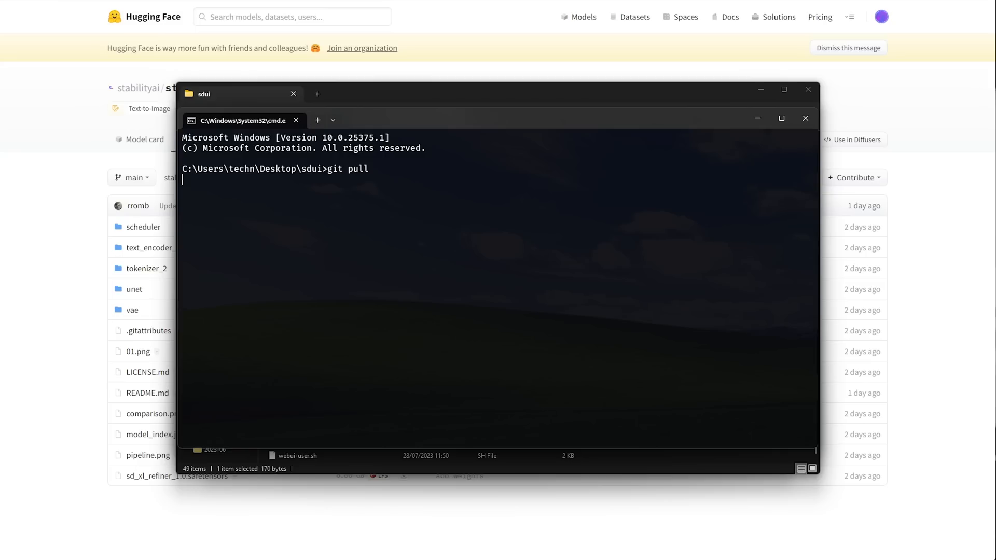
pyautogui.press('Return')
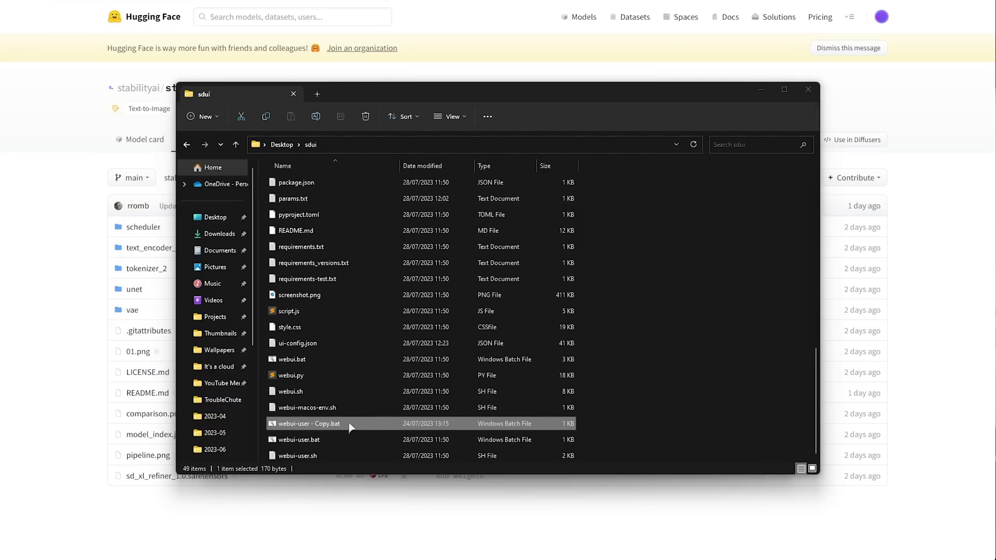
# - Set COMMANDLINE_ARGS in 'webui-user - Copy.bat' to --xformers --api, save, and launch it
pyautogui.rightClick(309, 424)
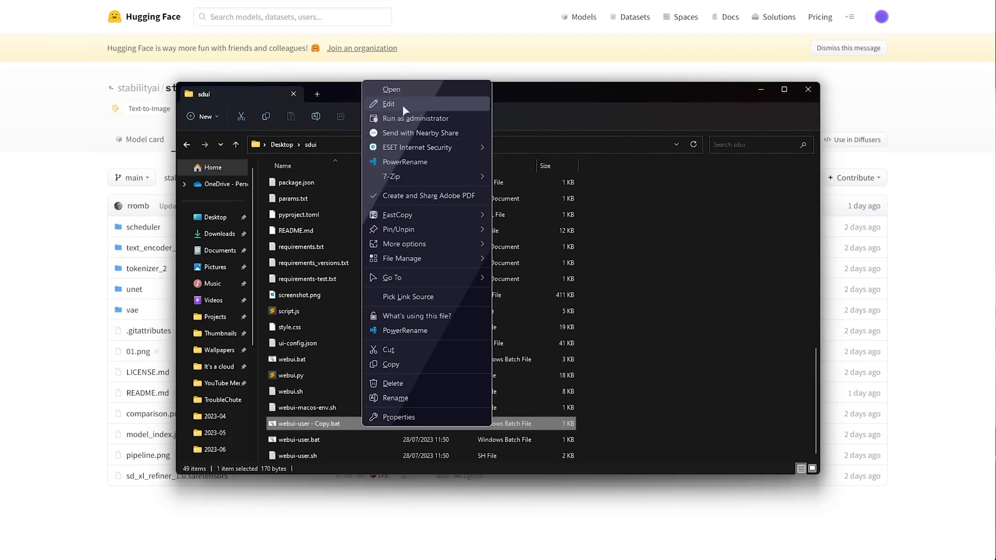
pyautogui.click(388, 104)
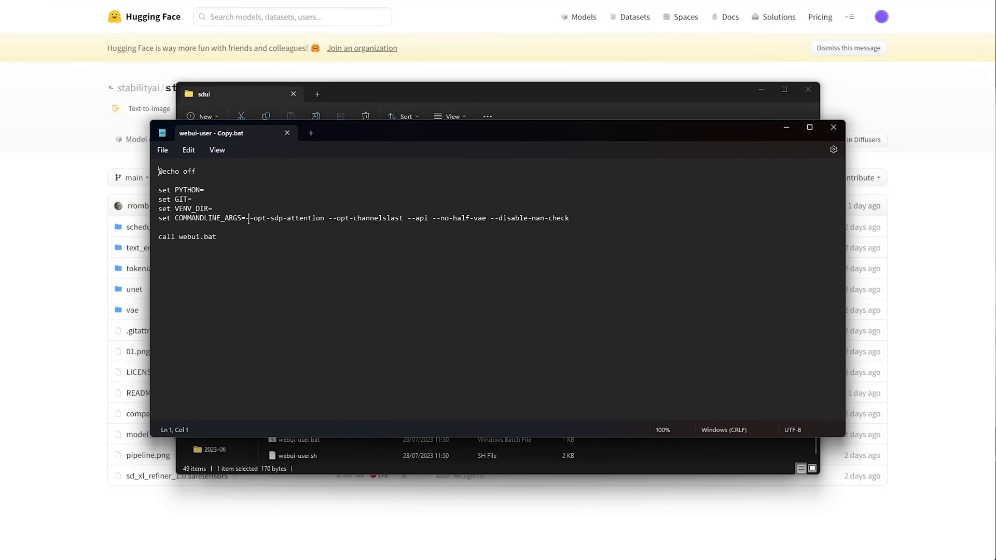
pyautogui.write('--xformers')
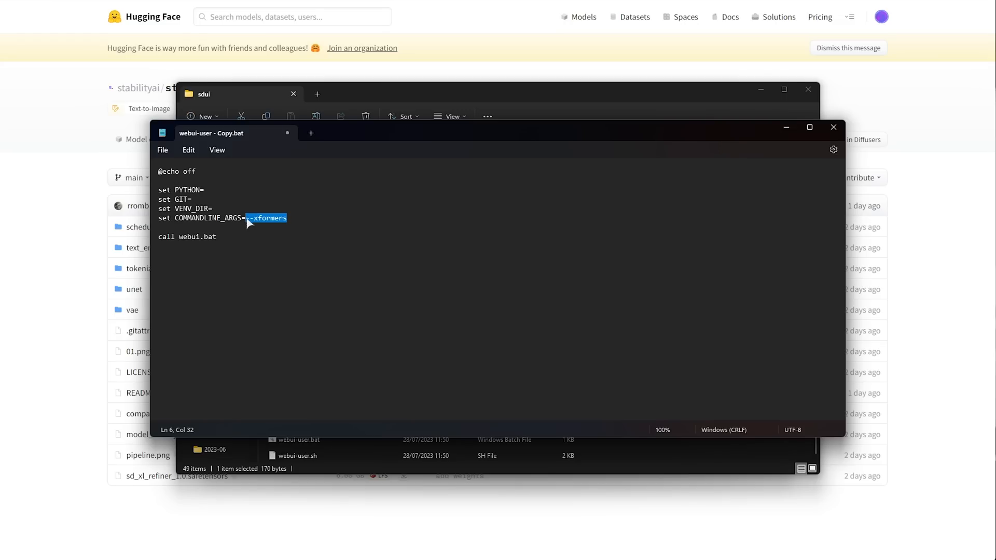
pyautogui.write('--opt-sdp-attention --opt-channelslast --api --no-half-vae --disable-nan-check')
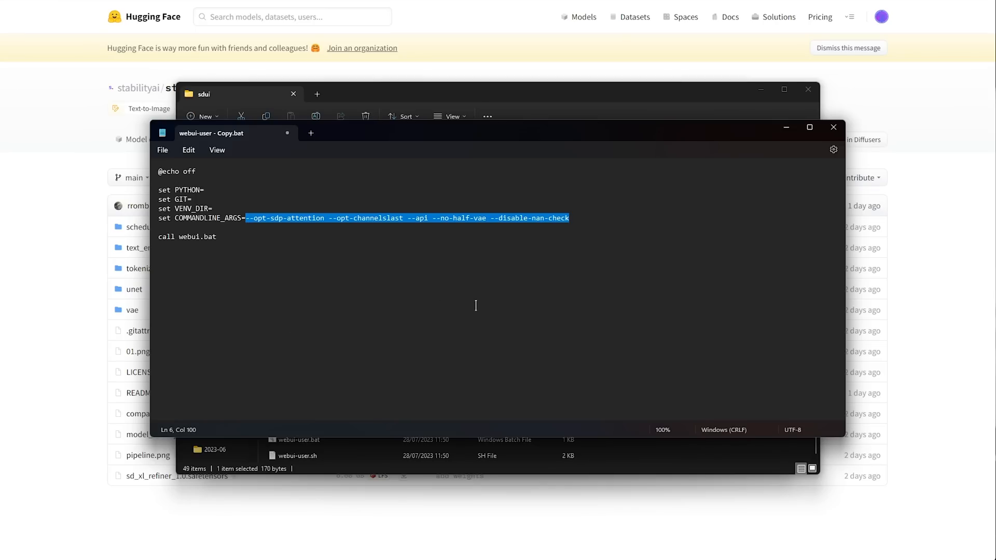
pyautogui.click(561, 368)
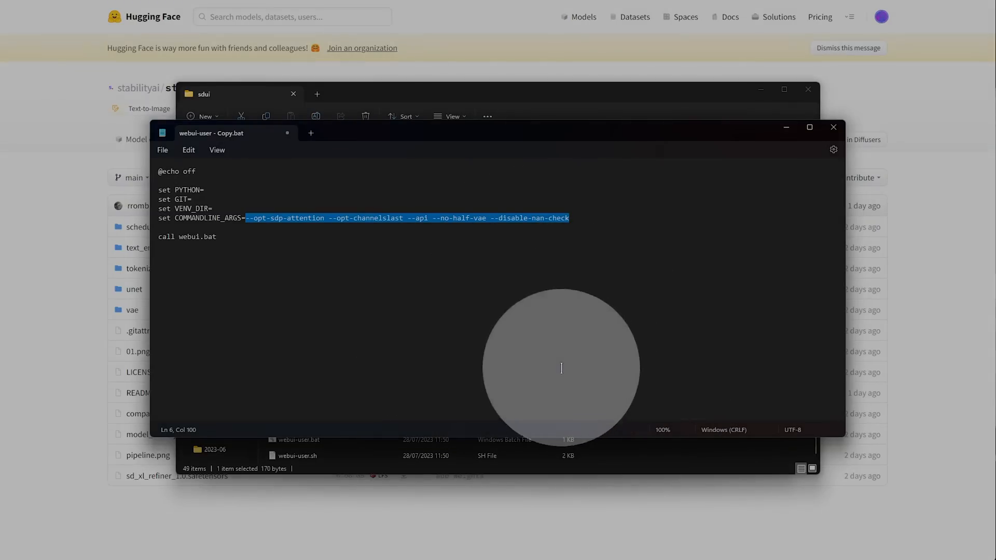
pyautogui.write('--xformers --api')
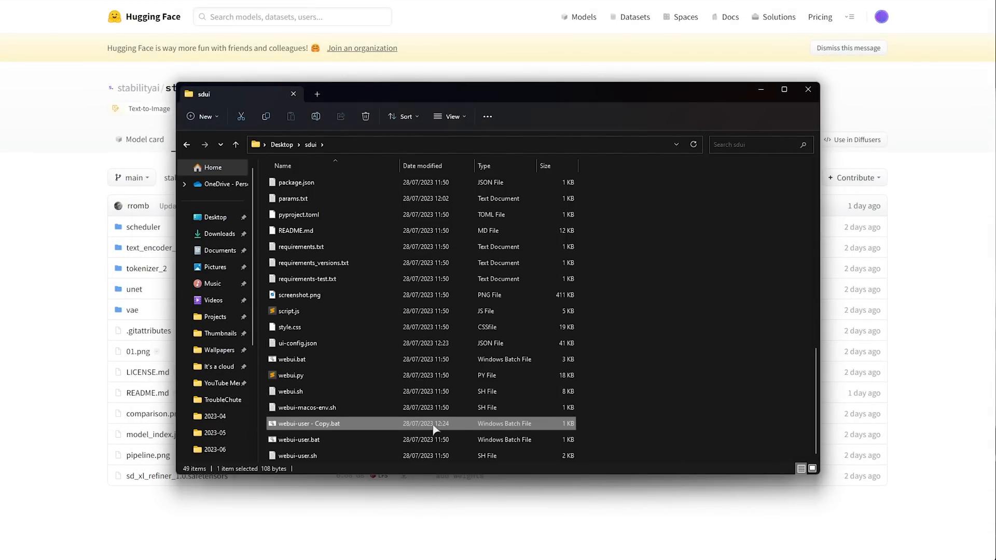
pyautogui.doubleClick(311, 424)
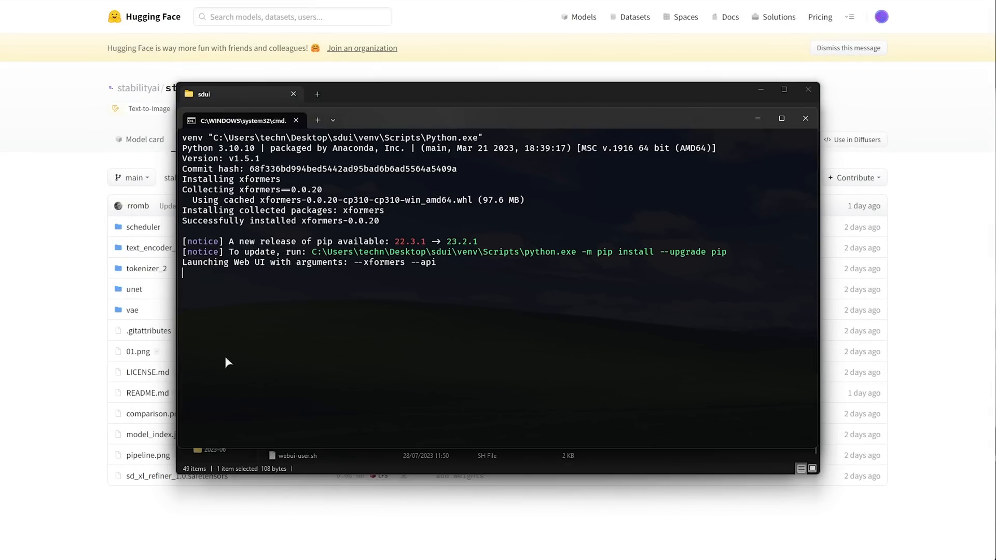
pyautogui.moveTo(294, 321)
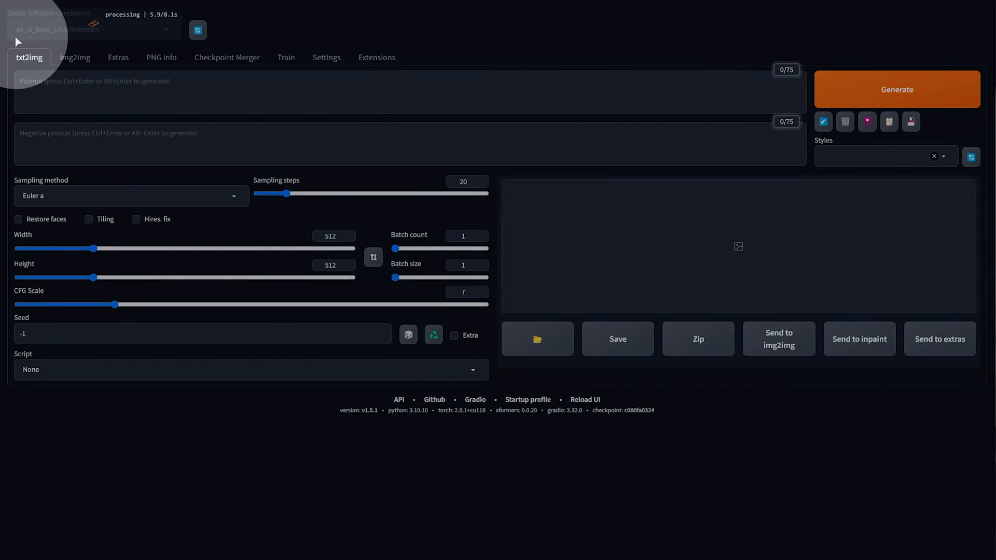
pyautogui.moveTo(76, 40)
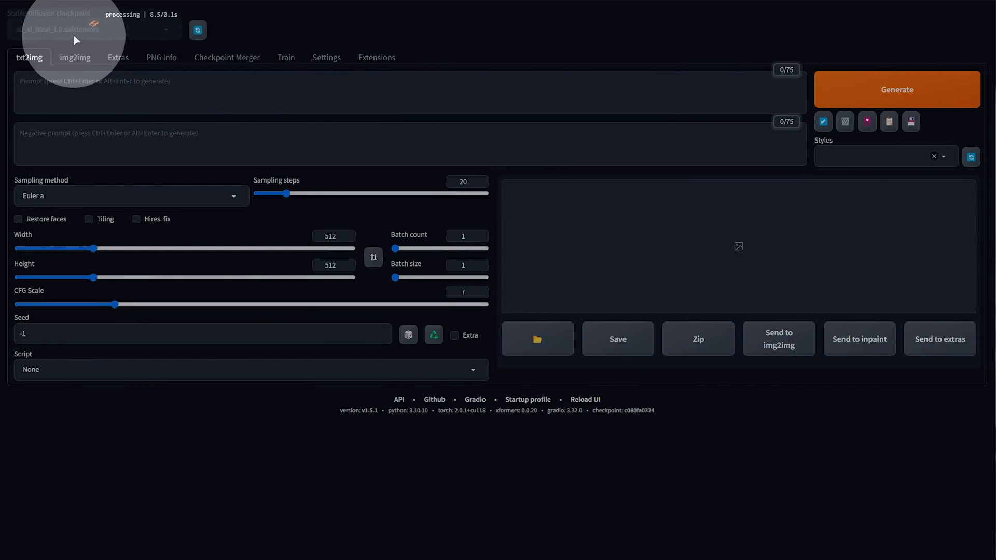
pyautogui.moveTo(267, 508)
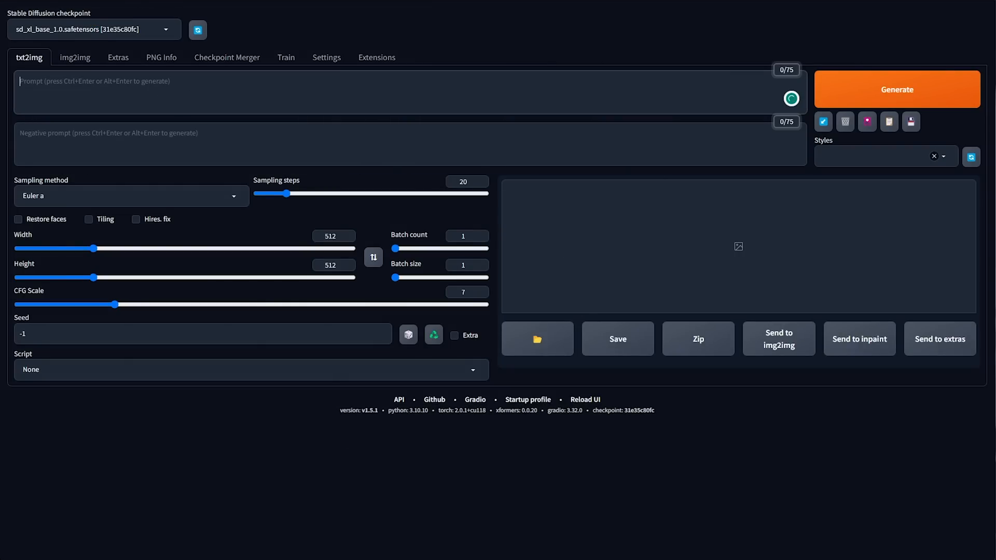
# - Once sd_xl_base_1.0.safetensors finishes loading, focus the positive prompt box
pyautogui.click(896, 89)
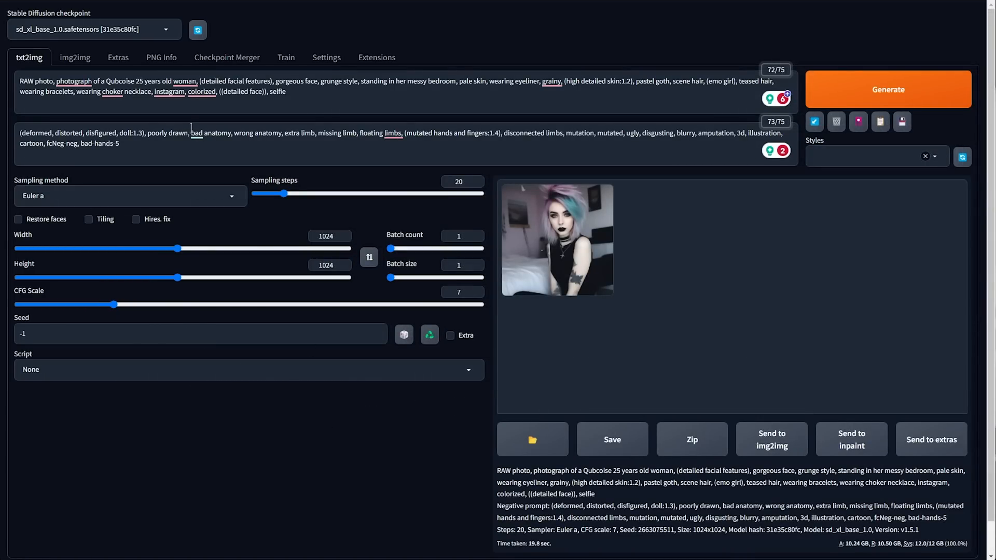
pyautogui.moveTo(427, 201)
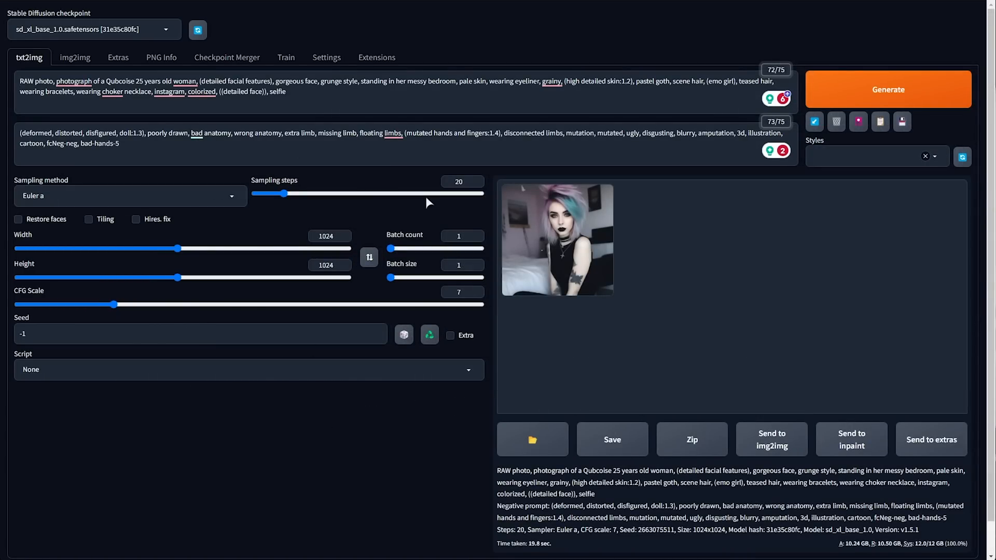
pyautogui.moveTo(678, 125)
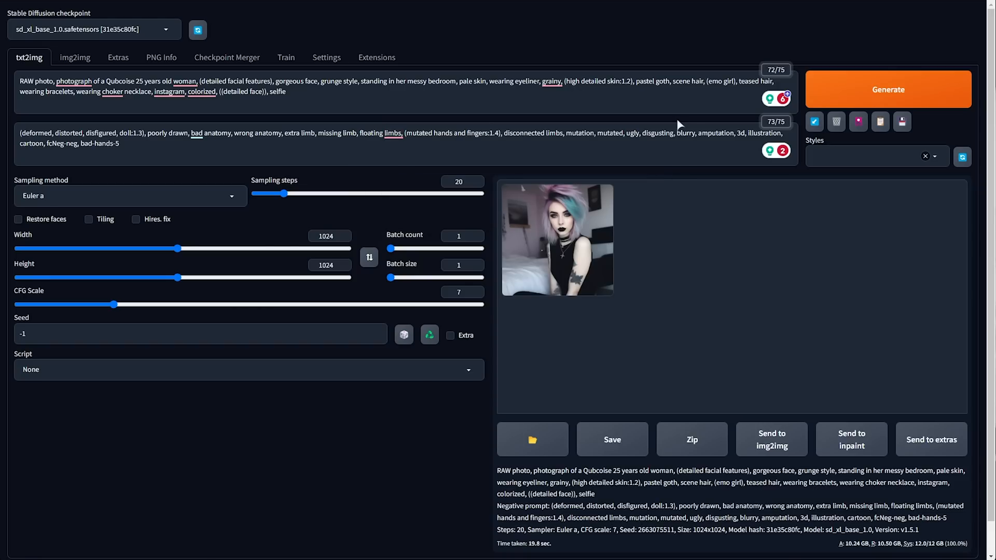
pyautogui.moveTo(691, 219)
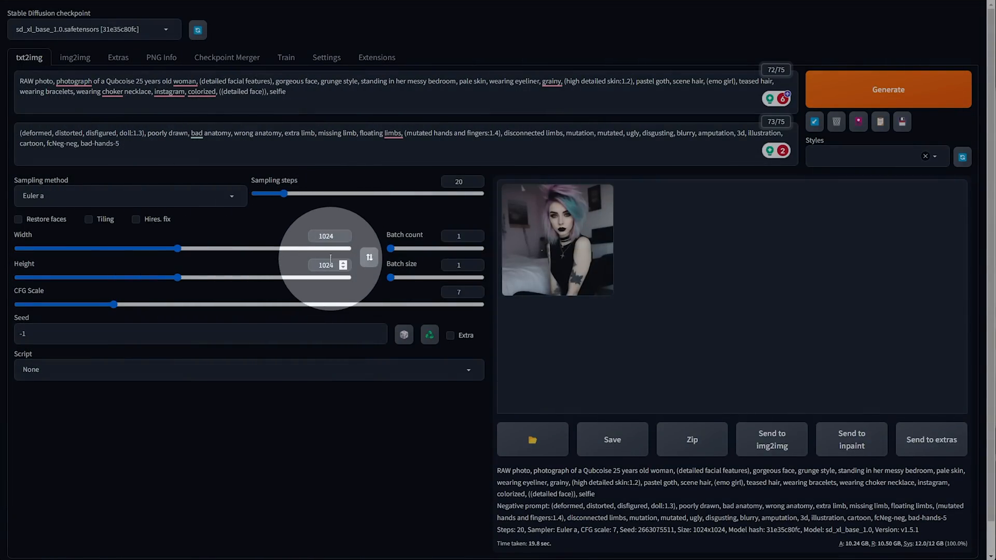
pyautogui.moveTo(92, 39)
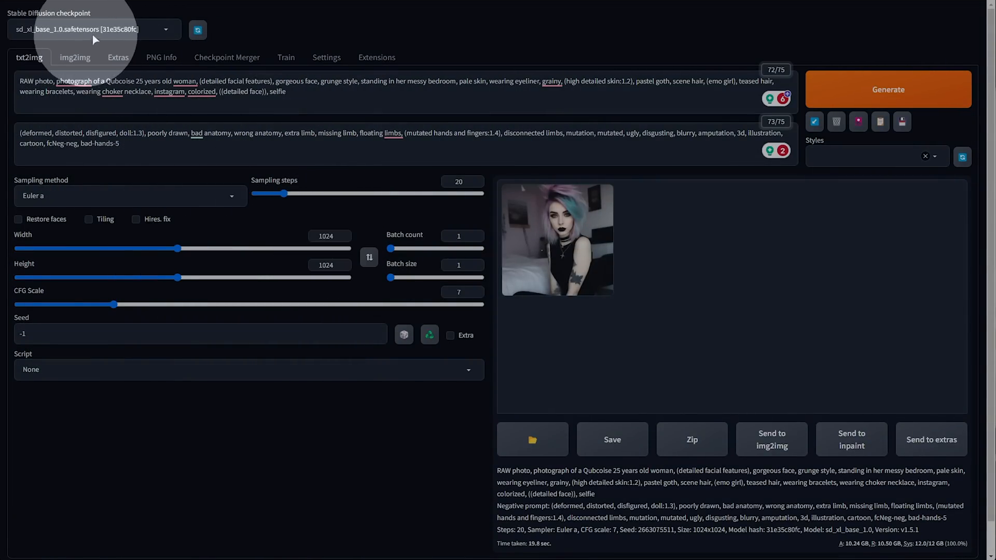
pyautogui.moveTo(590, 225)
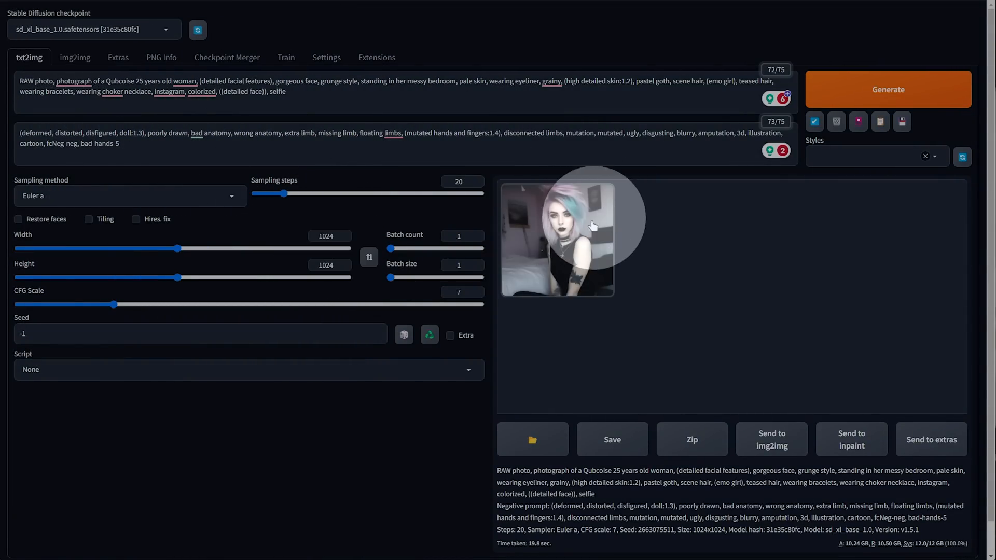
# - View the generated goth portrait at full size, then close the viewer
pyautogui.click(557, 238)
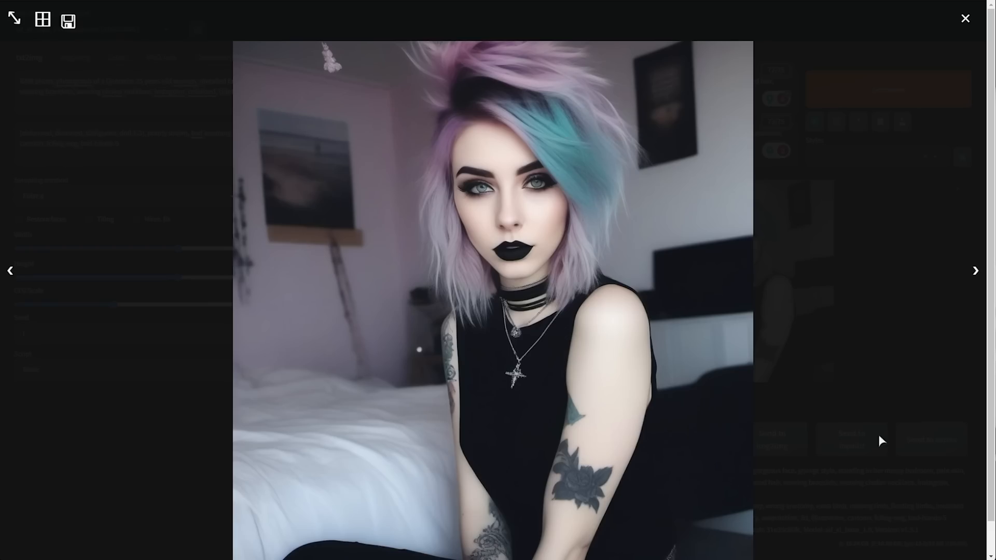
pyautogui.moveTo(857, 388)
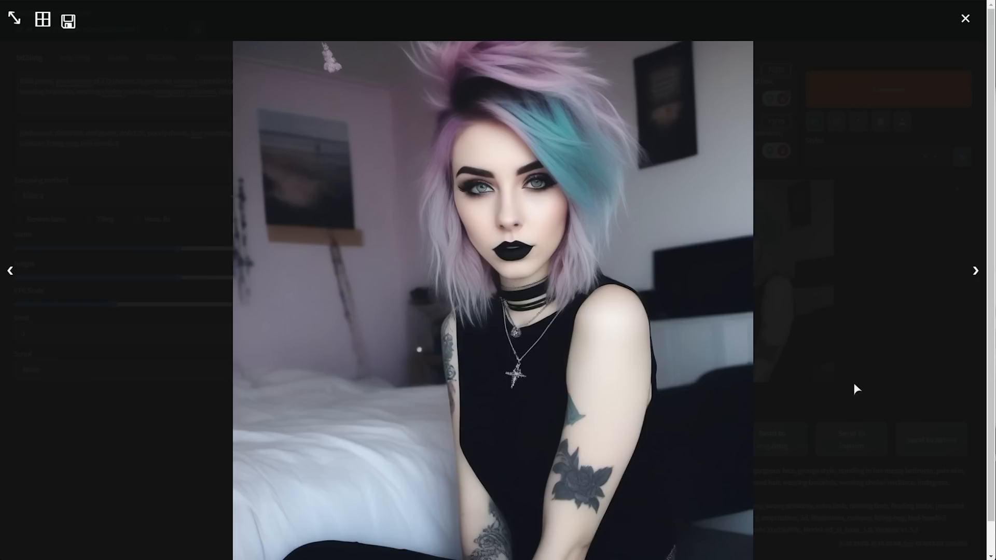
pyautogui.moveTo(855, 316)
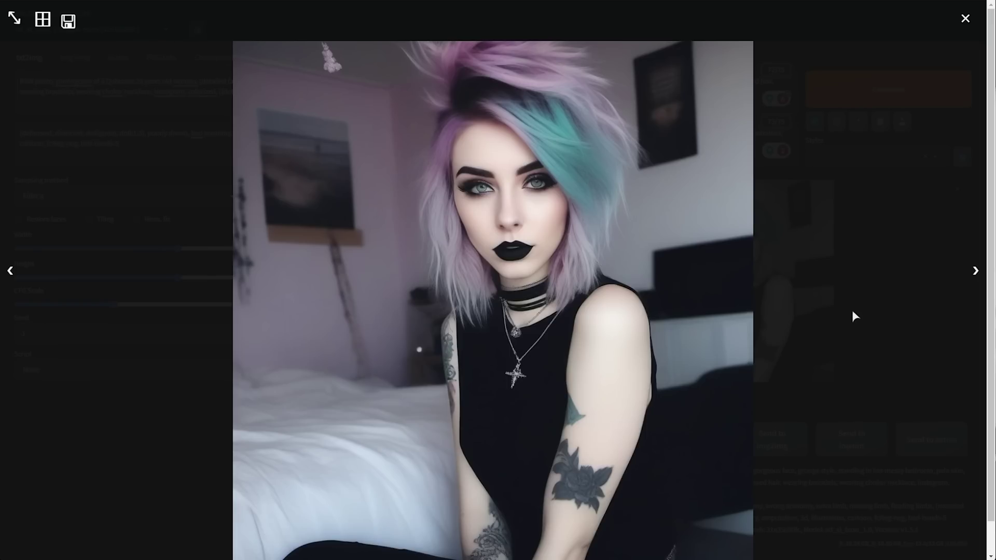
pyautogui.click(965, 18)
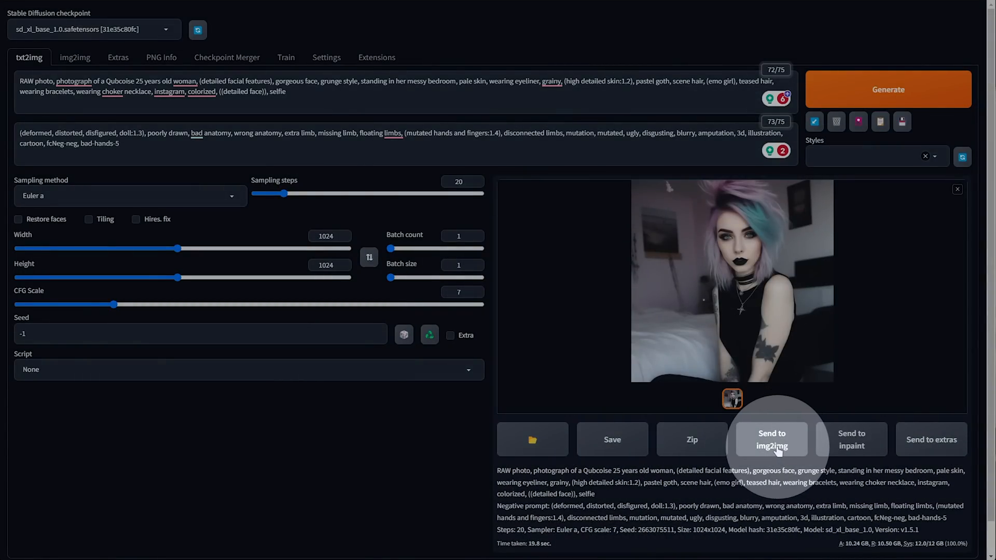
# - Send the portrait to img2img, load sd_xl_refiner_1.0, and generate at 0.25 denoising
pyautogui.click(770, 439)
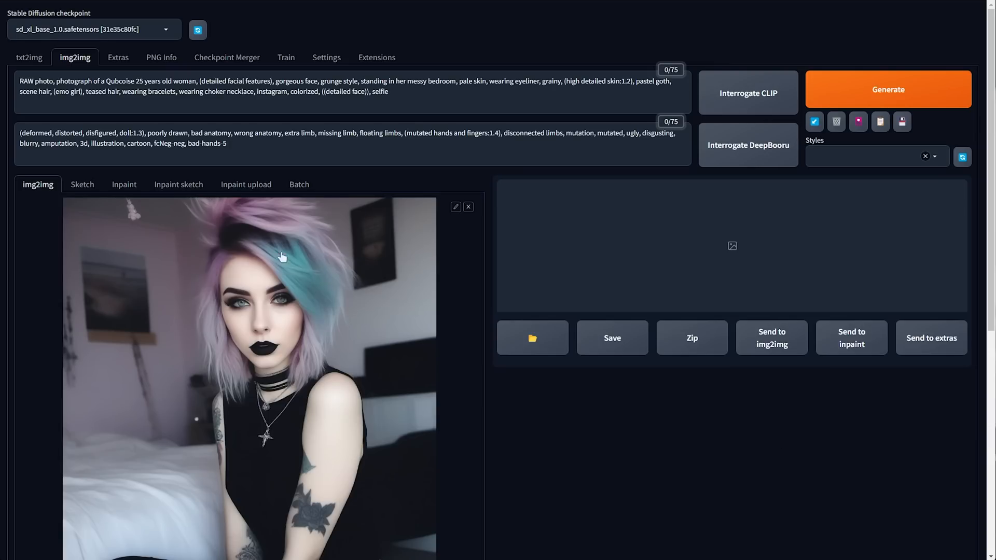
pyautogui.click(888, 88)
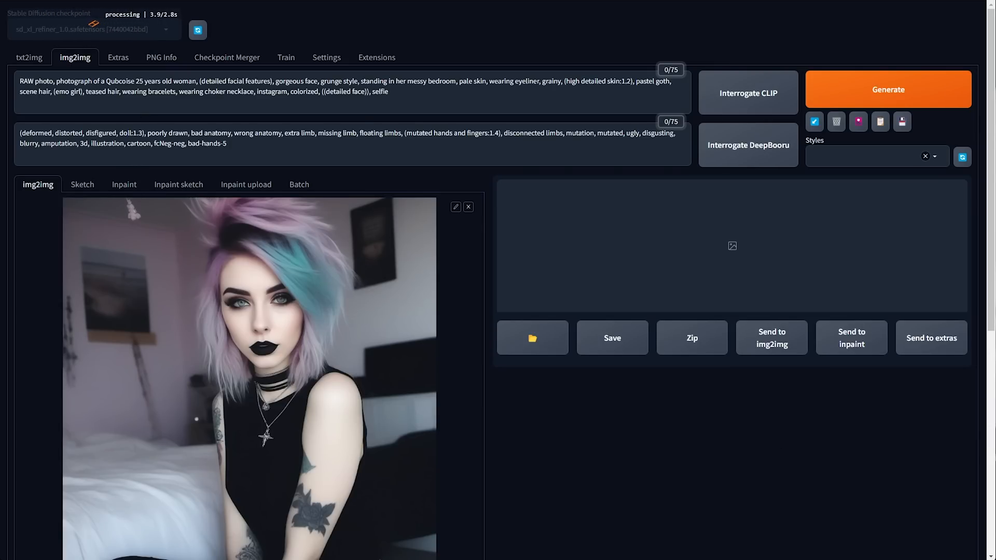
pyautogui.scroll(-3)
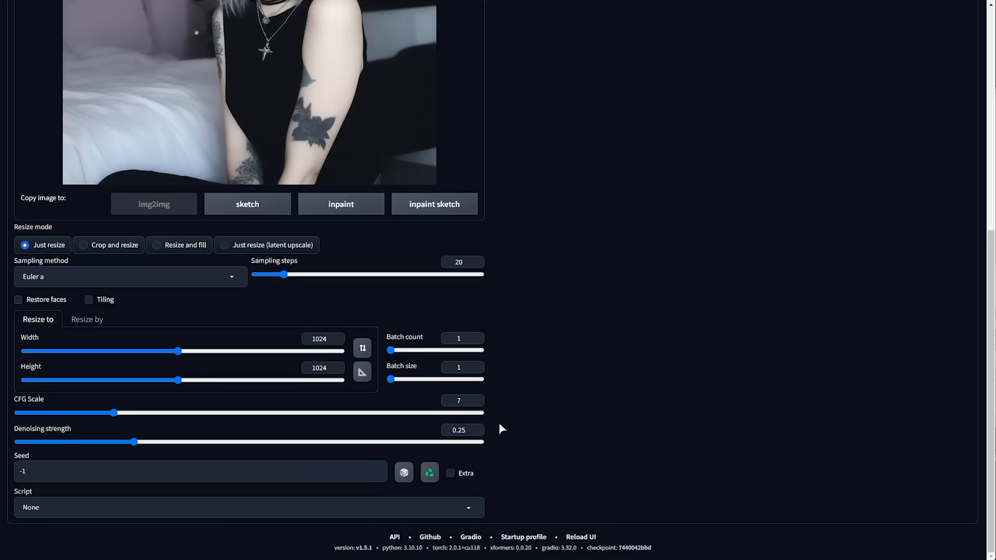
pyautogui.scroll(3)
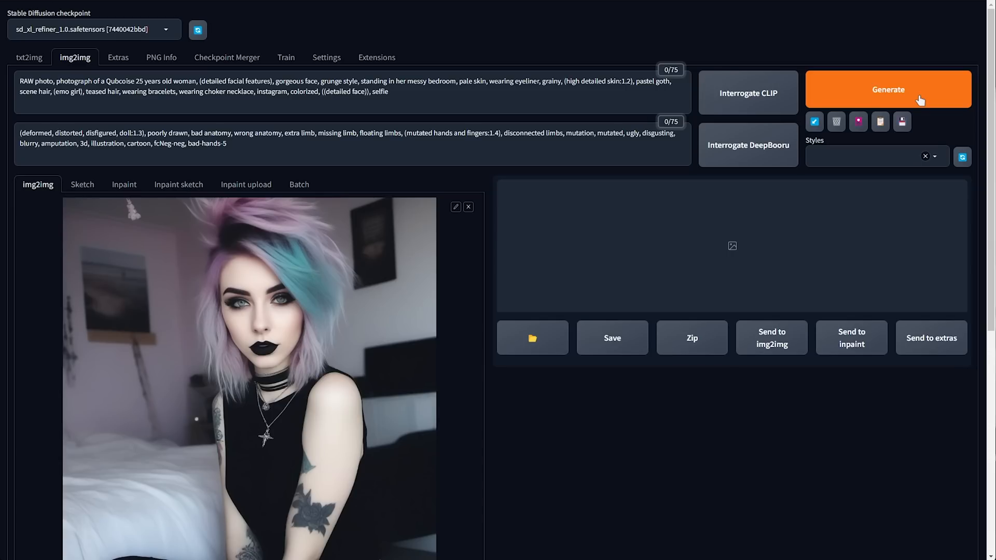
pyautogui.click(887, 89)
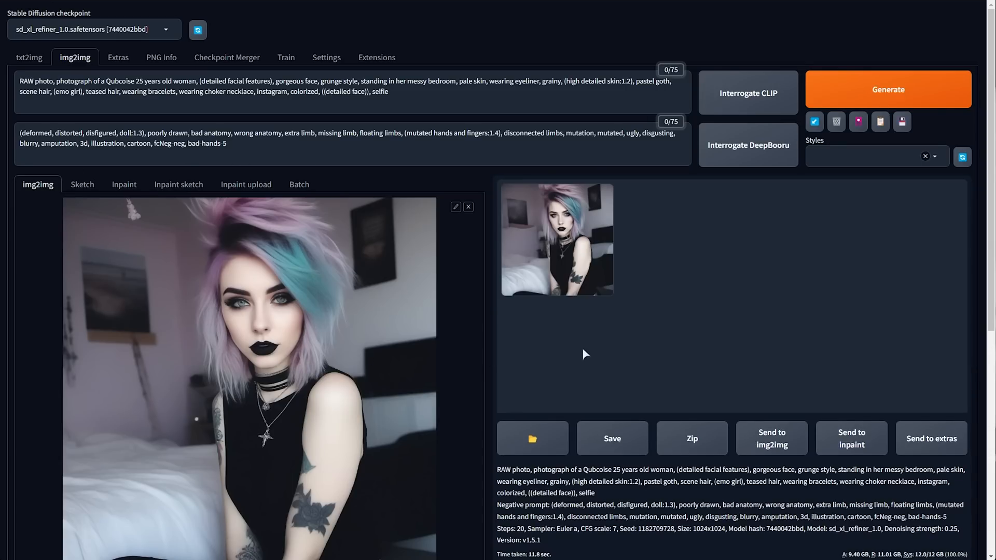
pyautogui.click(555, 239)
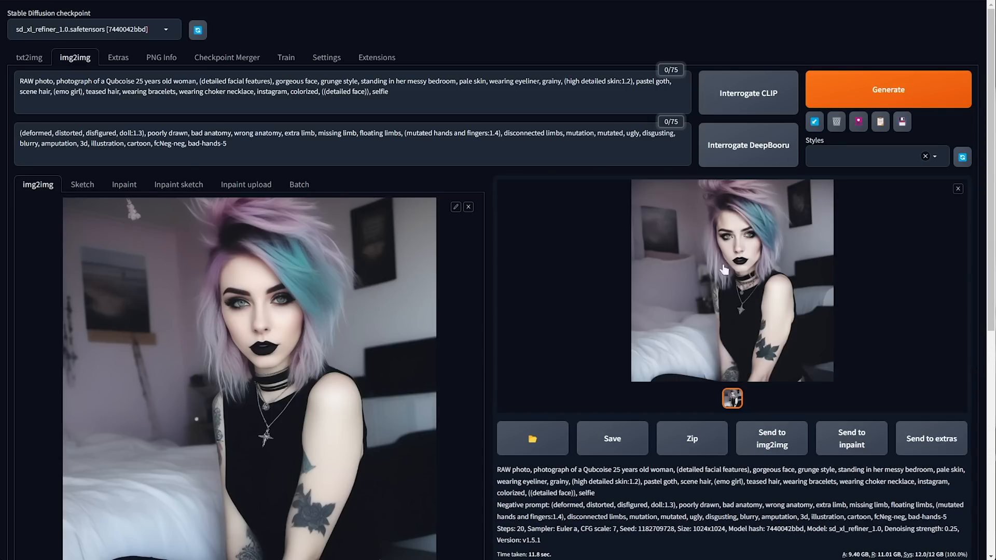
pyautogui.click(732, 281)
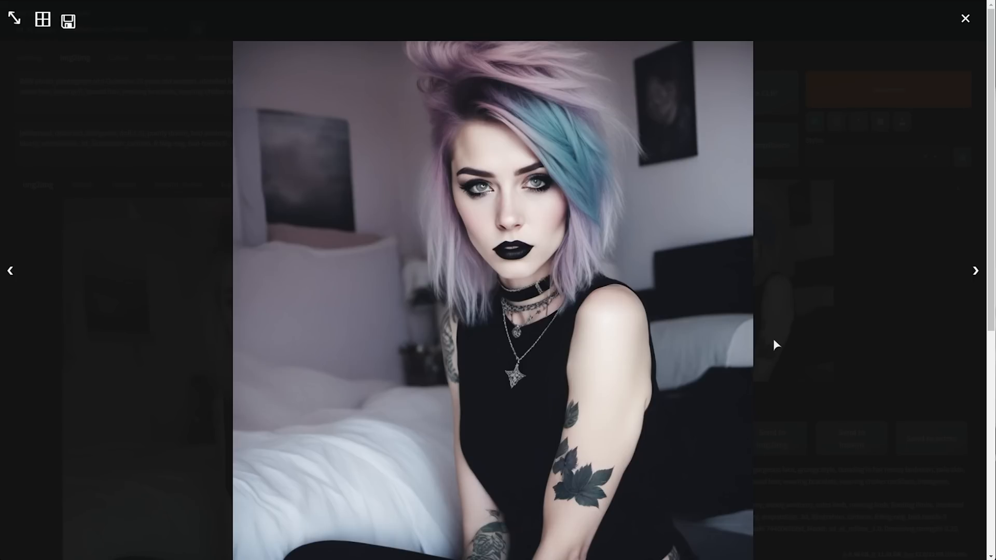
pyautogui.moveTo(832, 222)
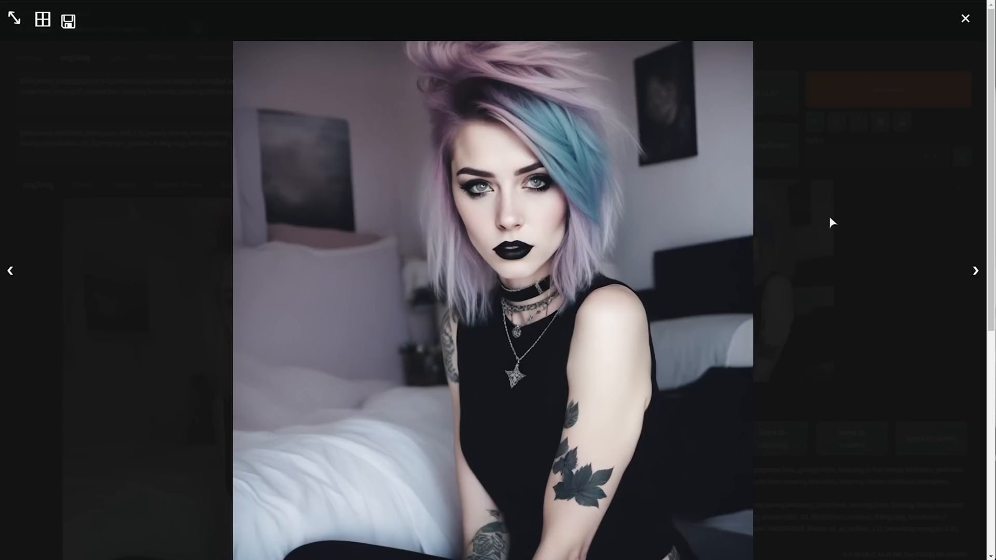
pyautogui.click(965, 18)
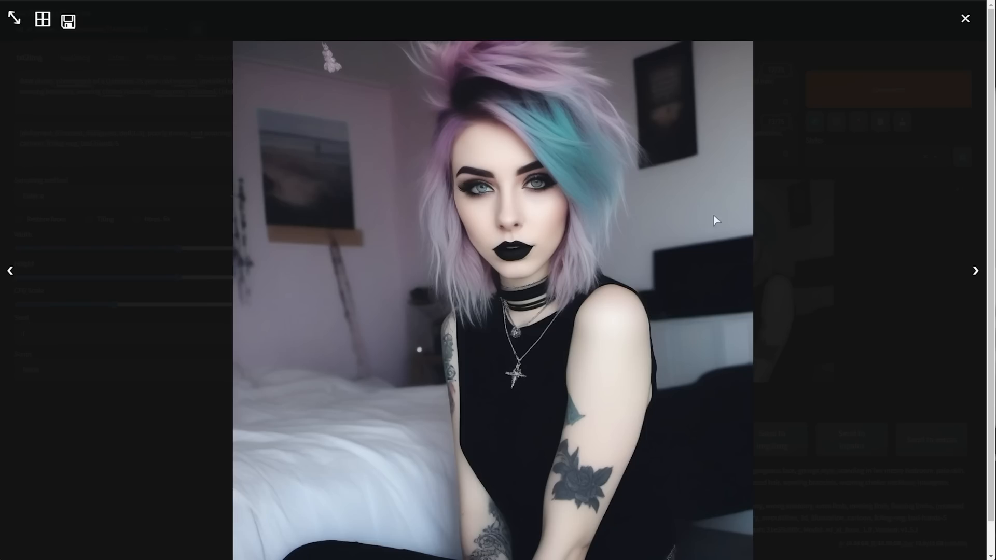
pyautogui.click(965, 17)
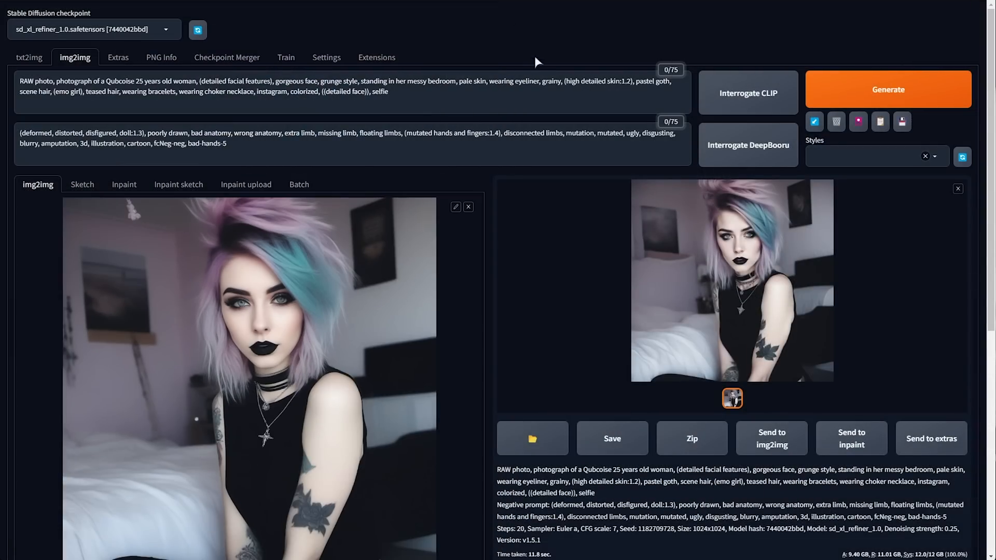
pyautogui.moveTo(376, 58)
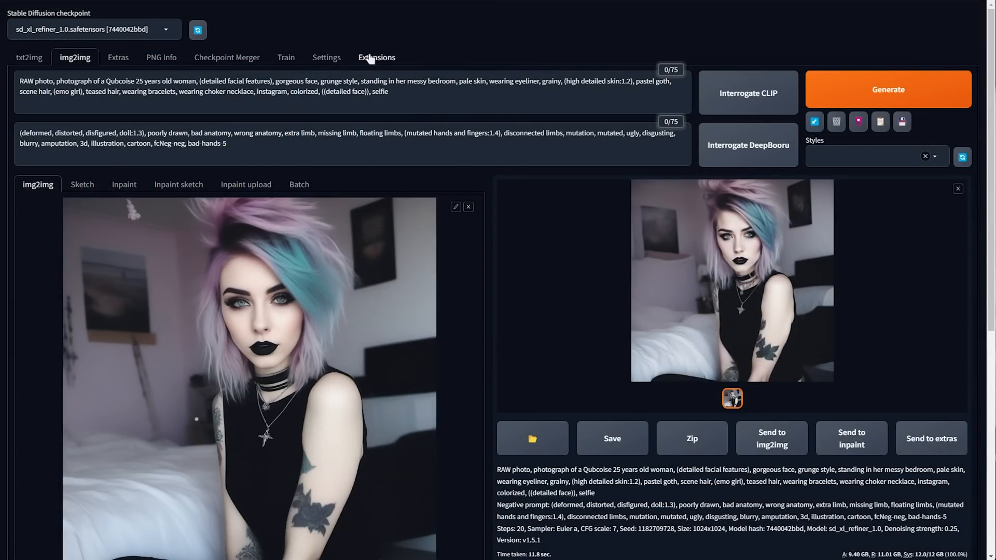
pyautogui.moveTo(484, 71)
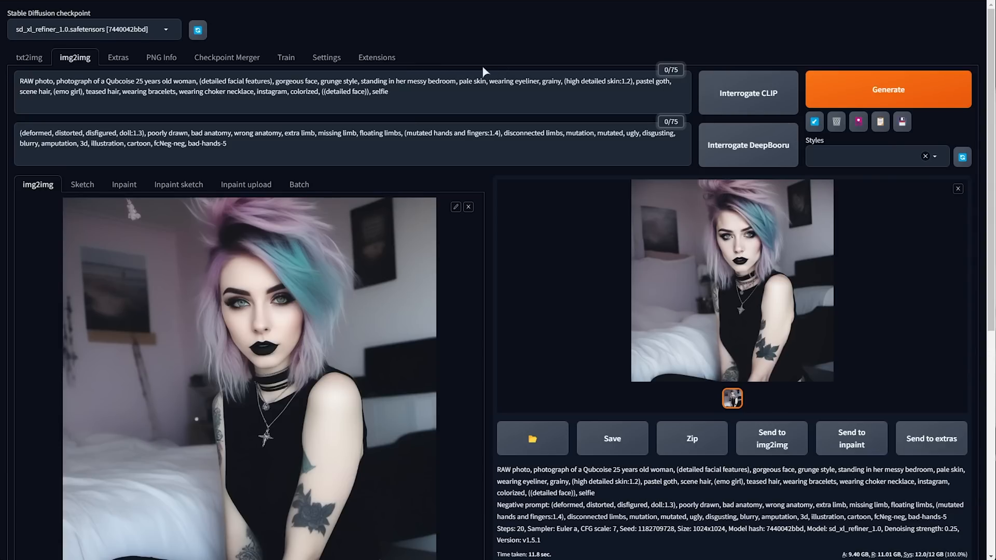
pyautogui.moveTo(461, 69)
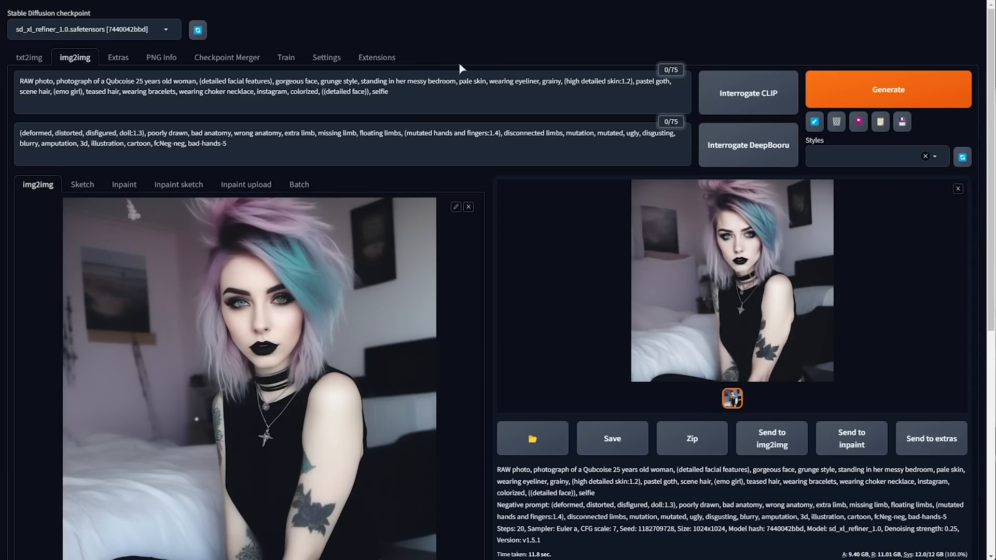
pyautogui.click(28, 57)
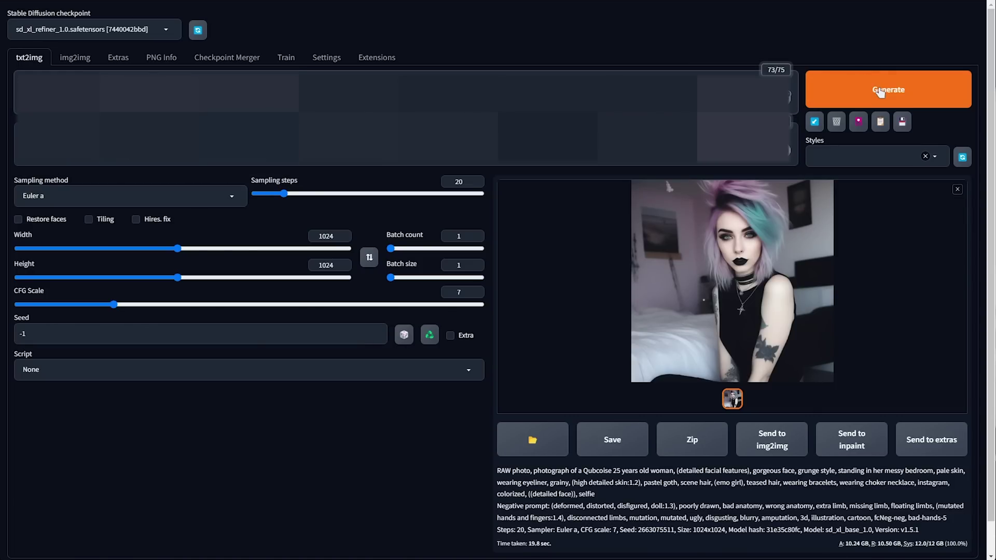
# - Switch the sampler to DPM++ SDE Karras, send the new image to img2img, and return to txt2img
pyautogui.click(127, 195)
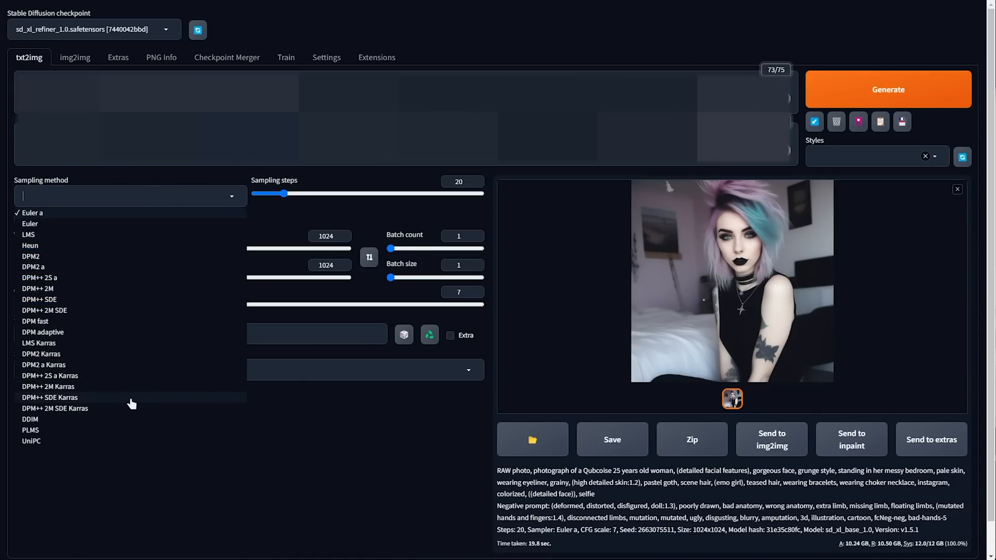
pyautogui.click(49, 397)
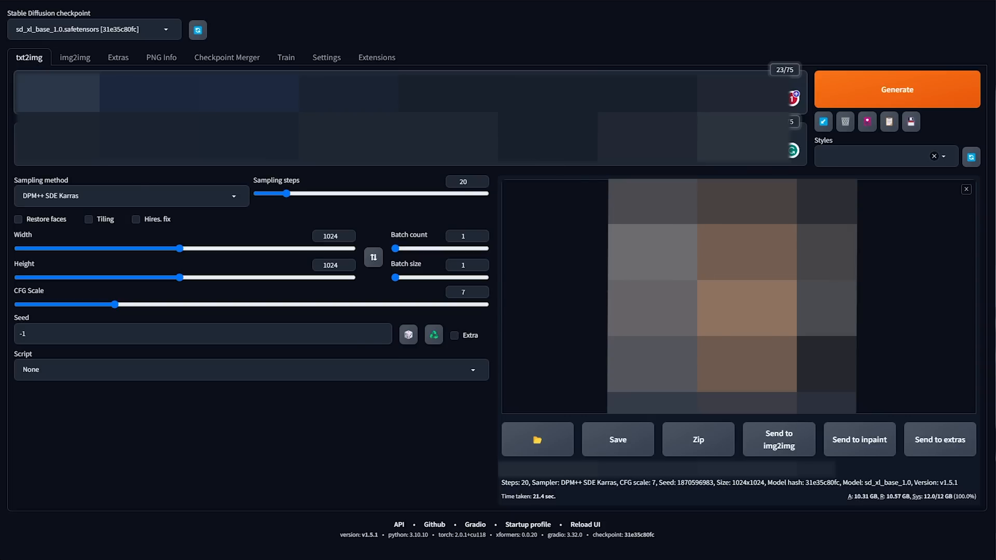
pyautogui.click(75, 57)
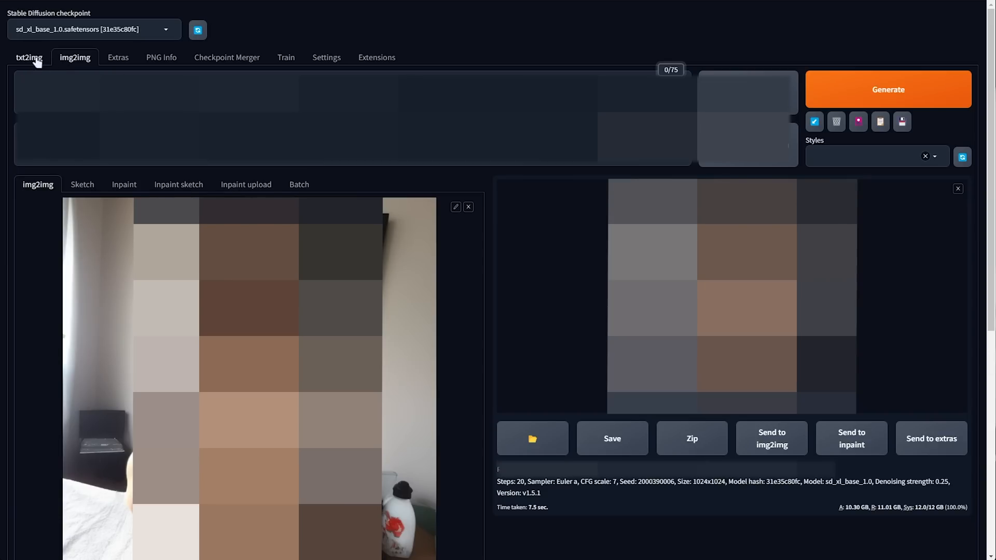
pyautogui.click(28, 57)
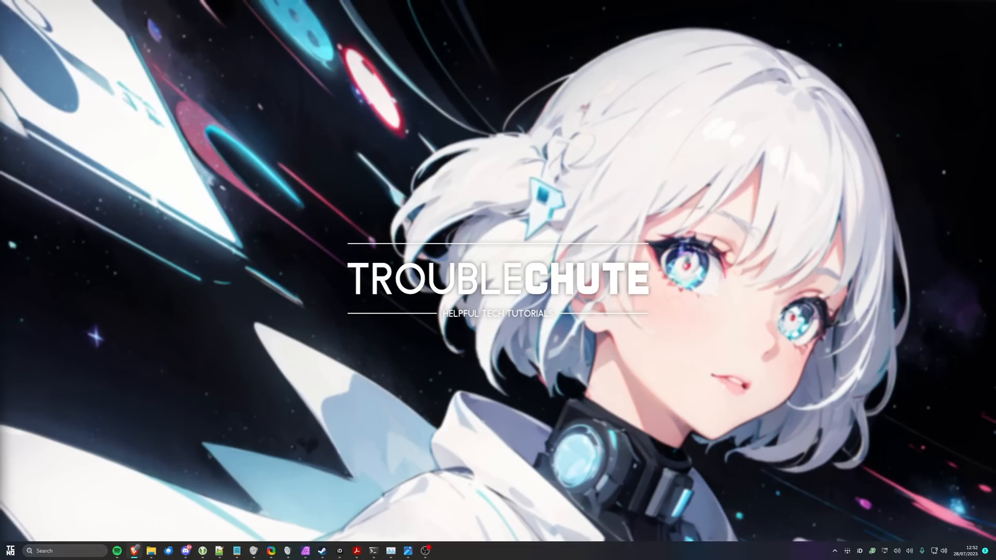
pyautogui.moveTo(324, 315)
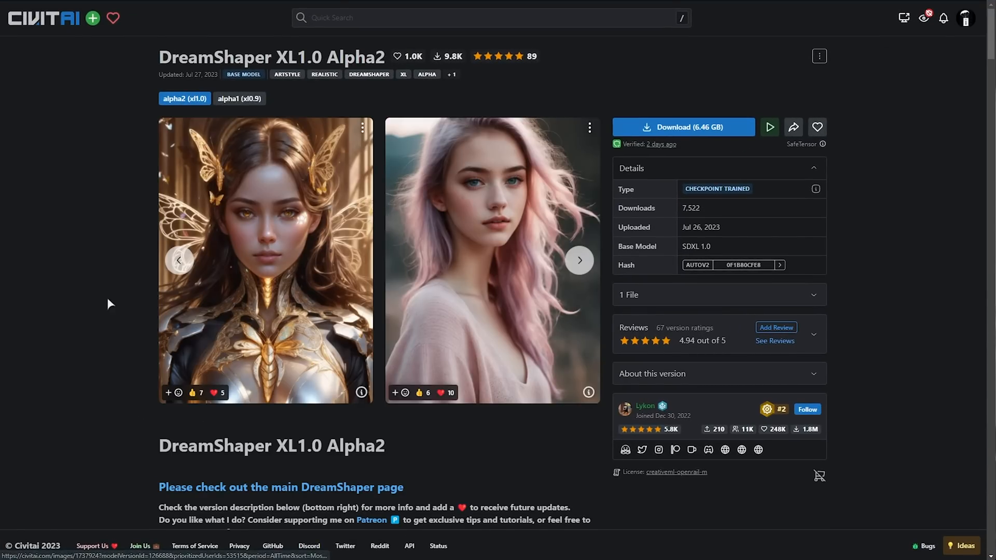
pyautogui.moveTo(187, 341)
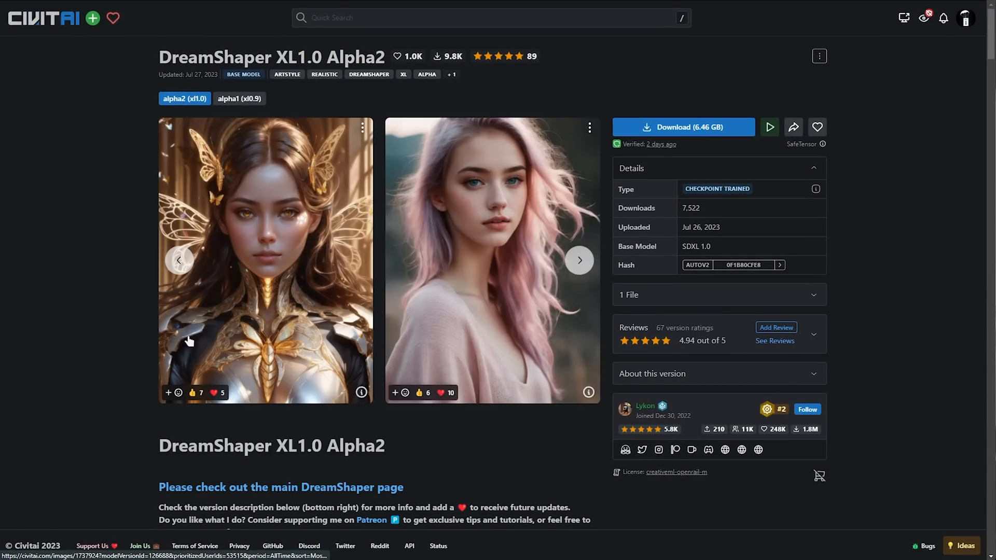
# - Scroll the DreamShaper XL1.0 Alpha2 description, then open the Browsing Mode content filter settings
pyautogui.scroll(-3)
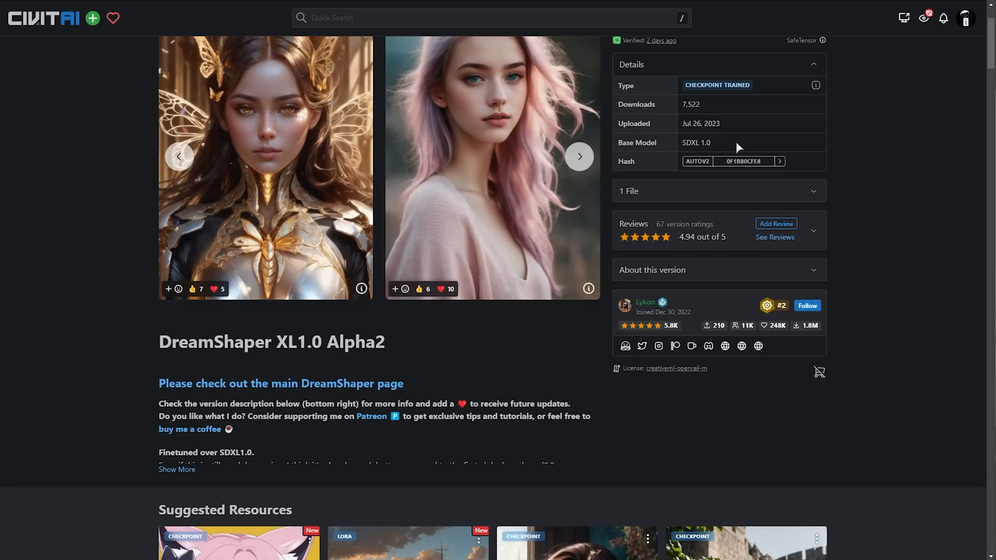
pyautogui.doubleClick(696, 142)
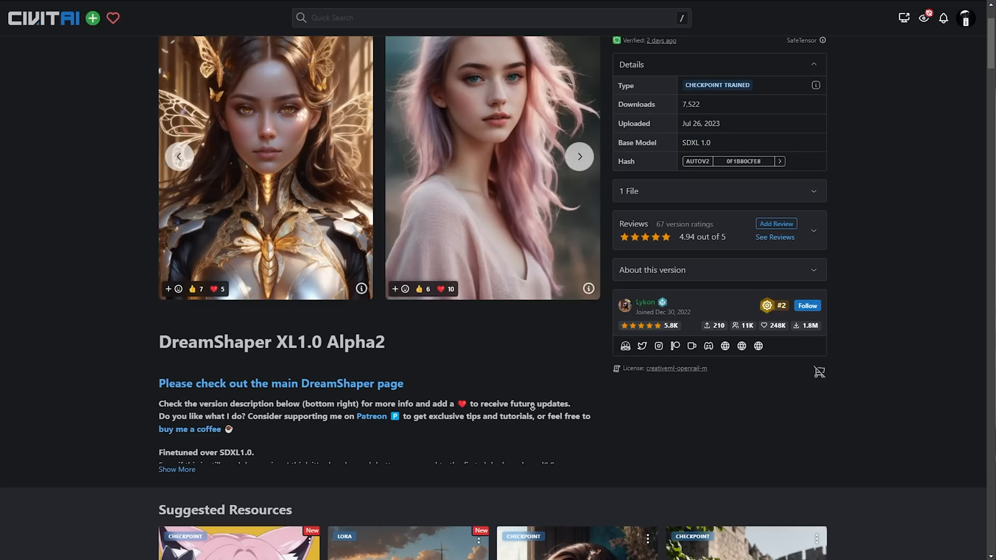
pyautogui.scroll(-3)
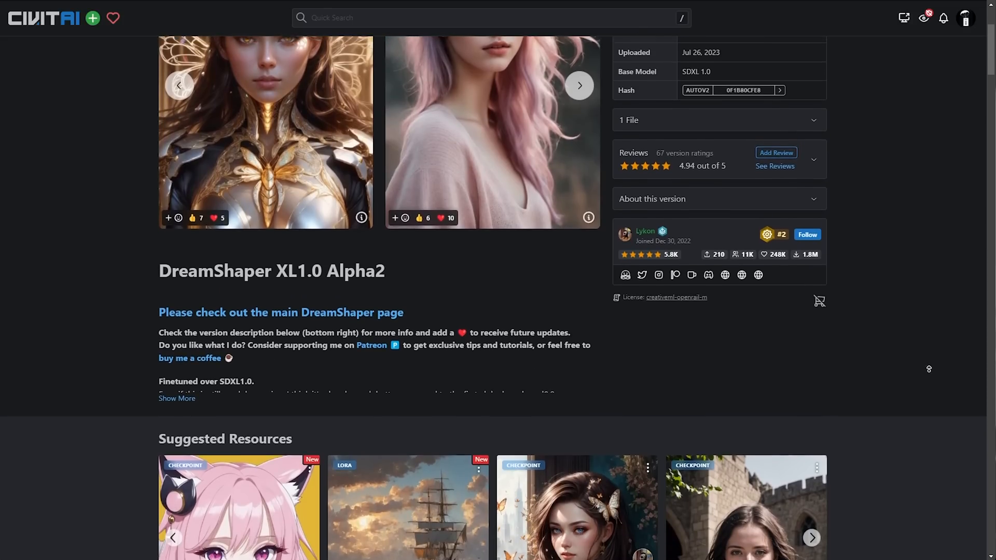
pyautogui.scroll(3)
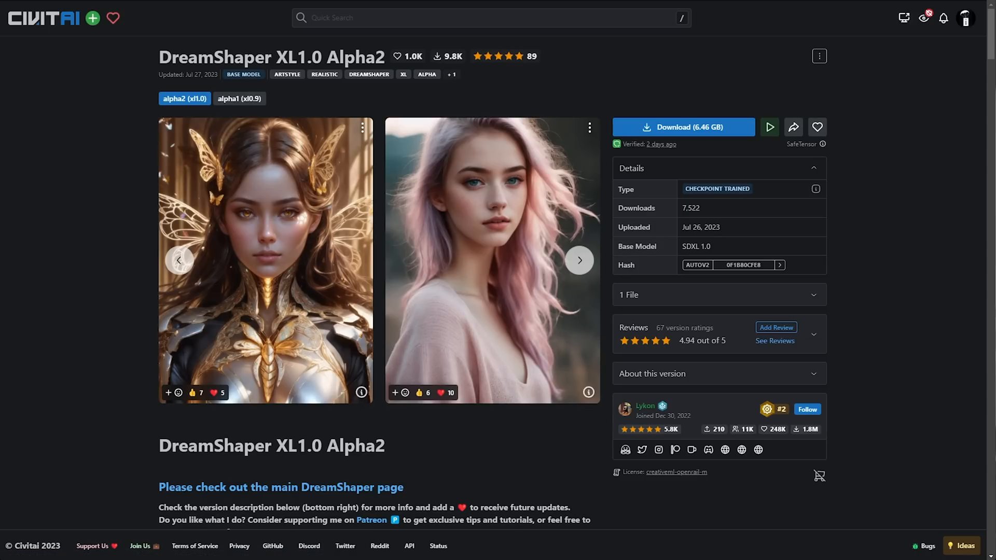
pyautogui.moveTo(33, 396)
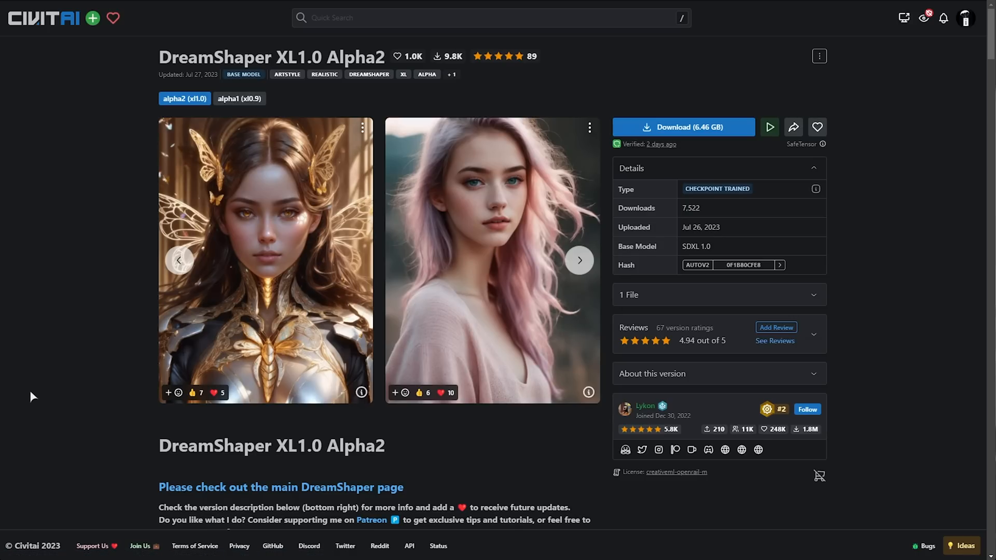
pyautogui.moveTo(928, 88)
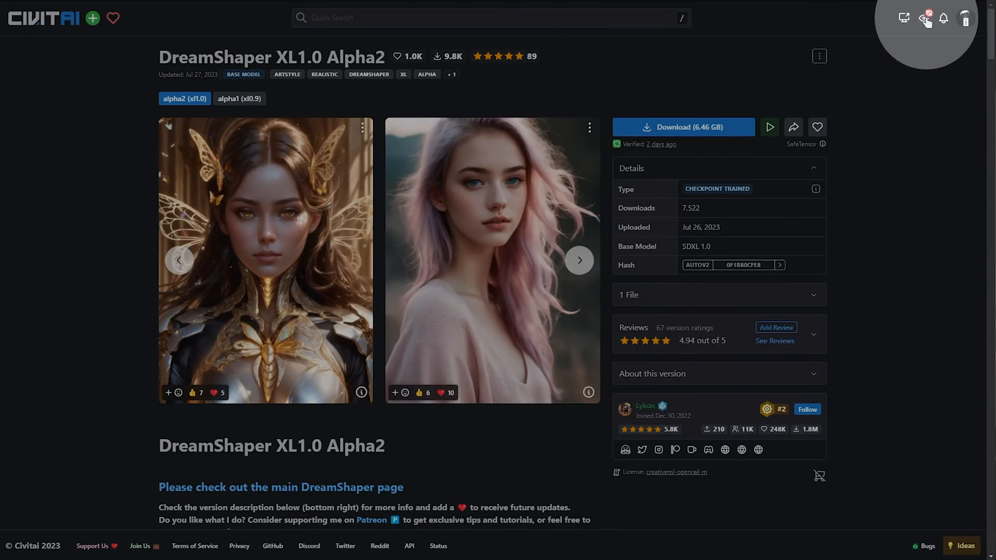
pyautogui.click(925, 18)
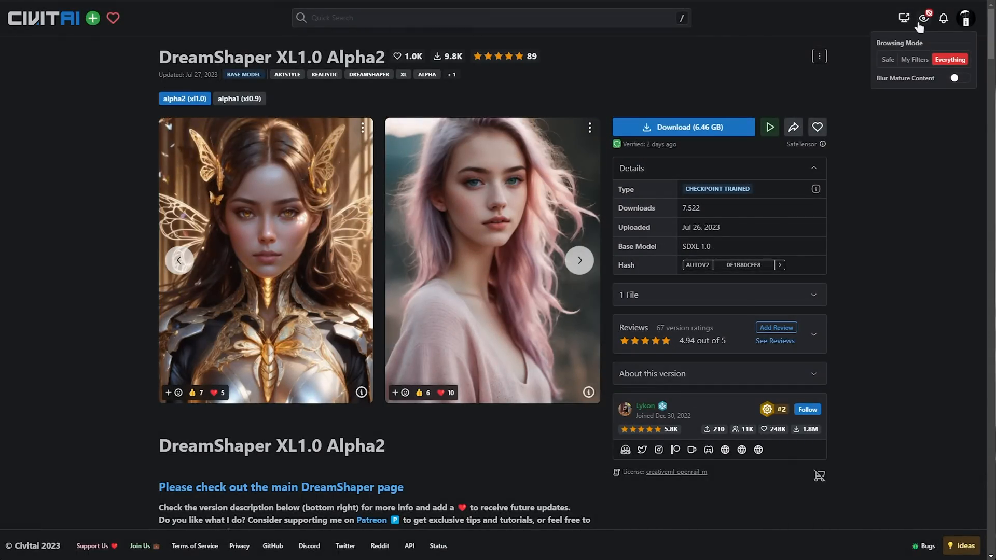